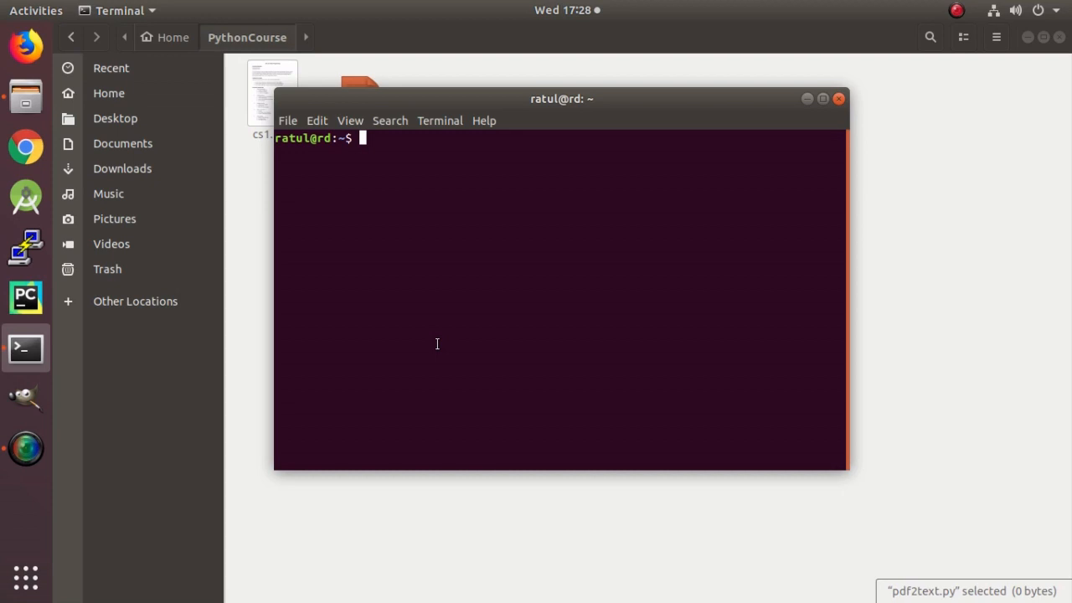
# Change into the PythonCourse folder and list its files in the terminal
pyautogui.write('cd Py')
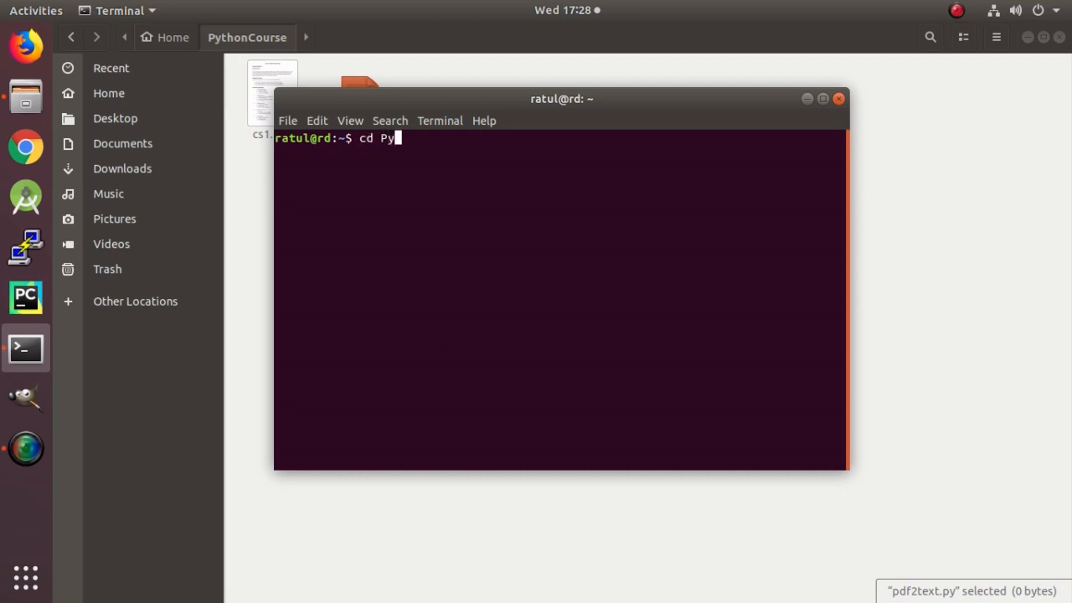
pyautogui.write('thonCou')
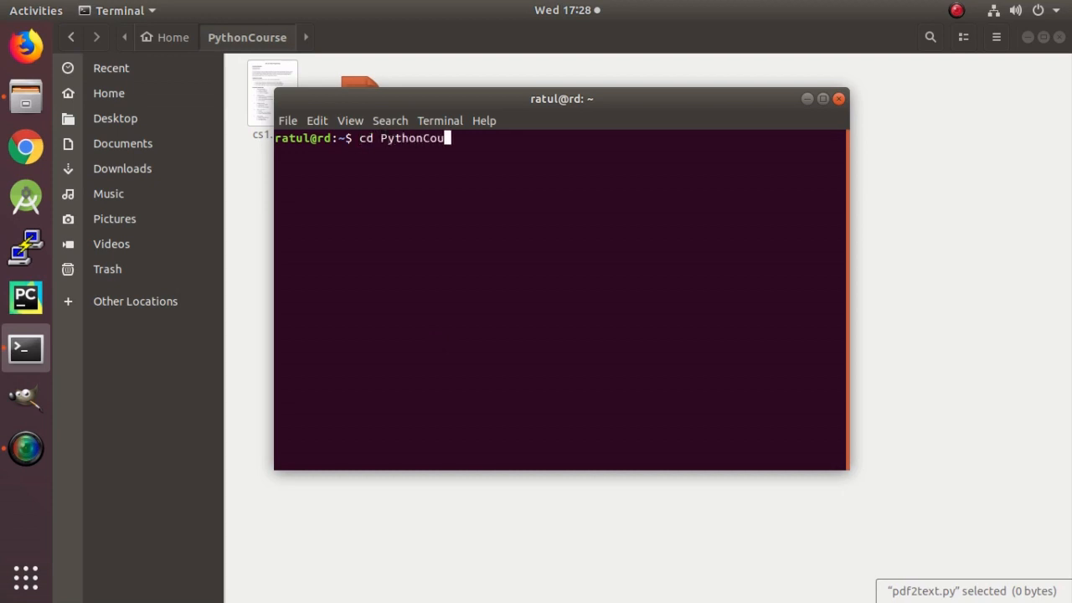
pyautogui.write('ls')
pyautogui.write('su')
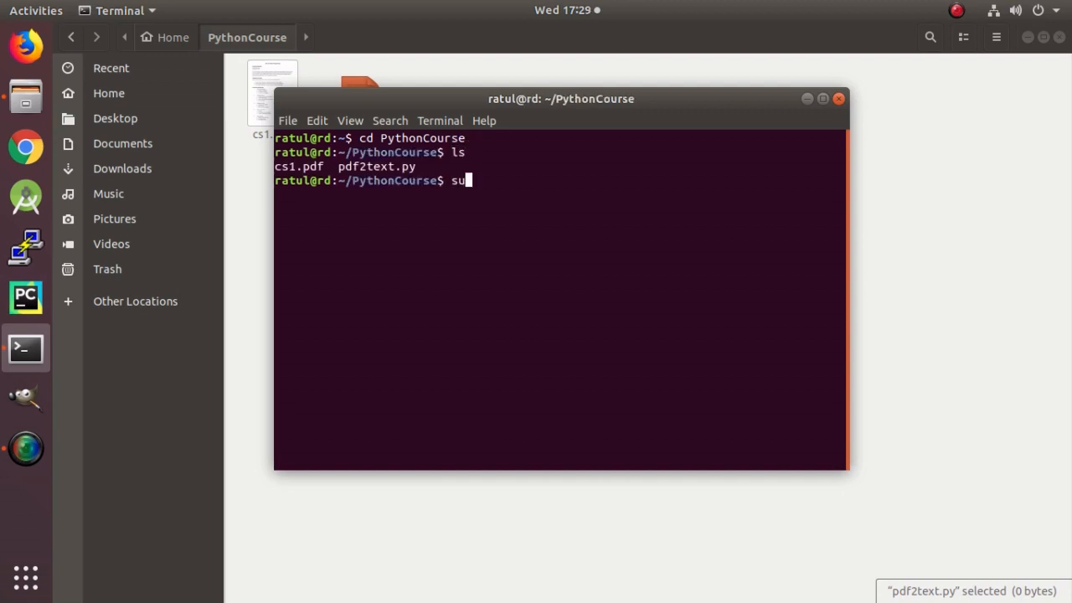
# Launch a new pdf3text.py file in Sublime Text with subl pdf3text.py
pyautogui.write('bl')
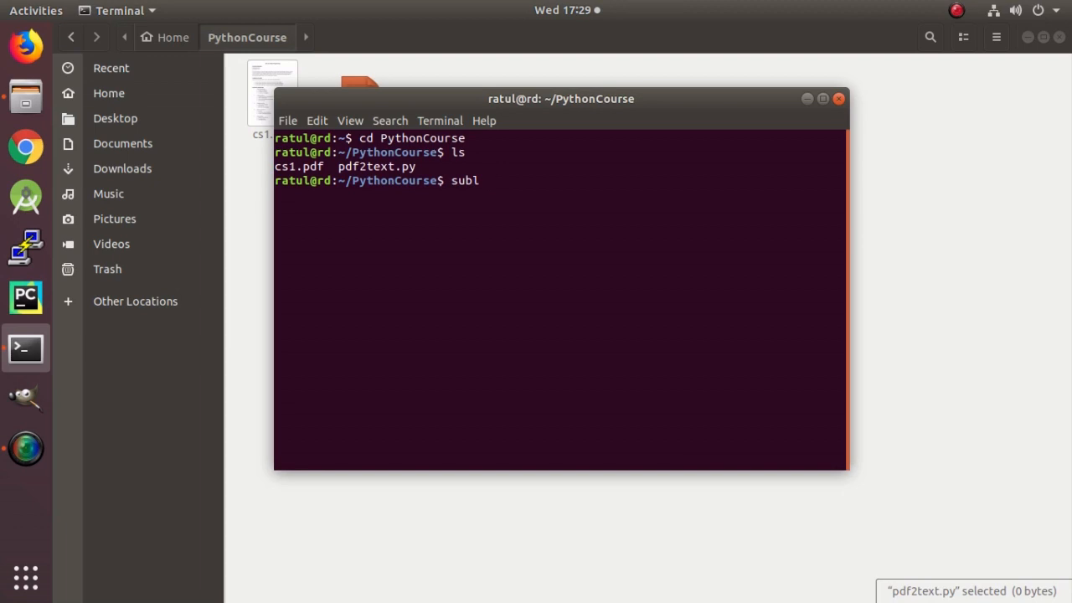
pyautogui.write('pdf3')
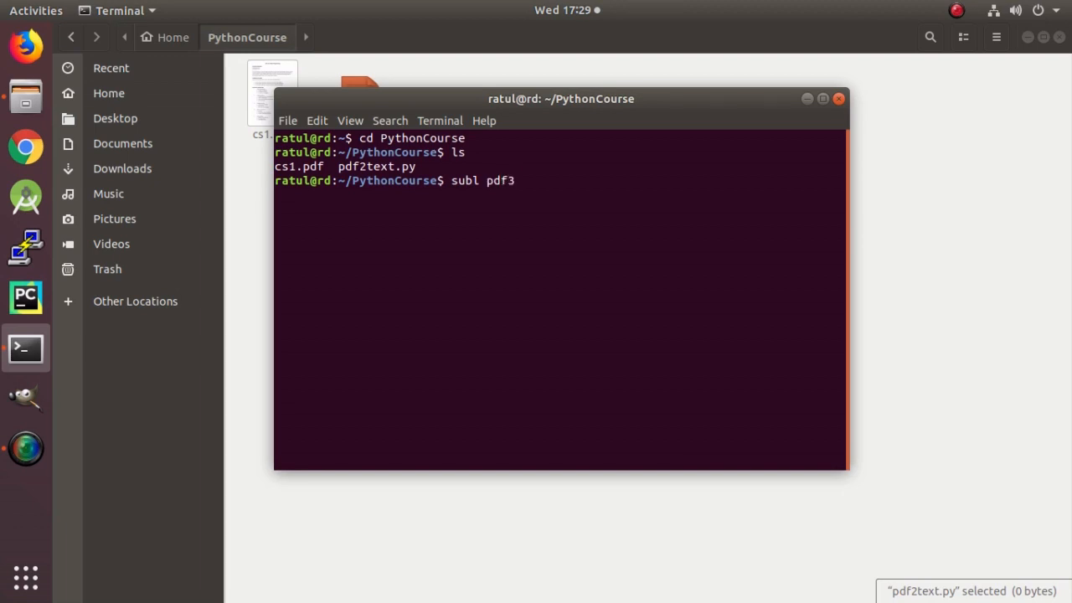
pyautogui.write('te')
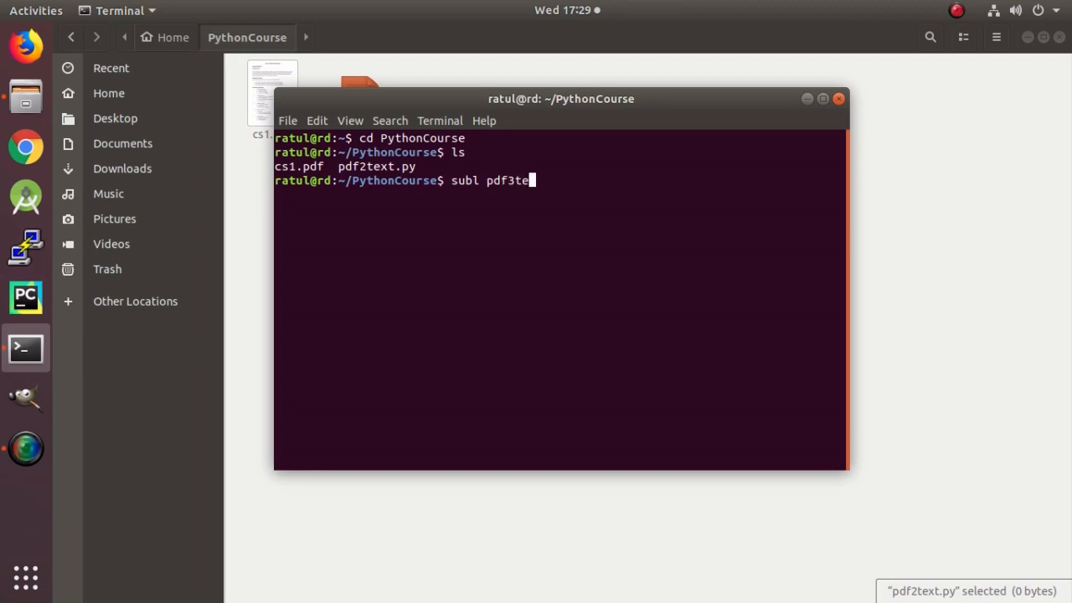
pyautogui.write('xt')
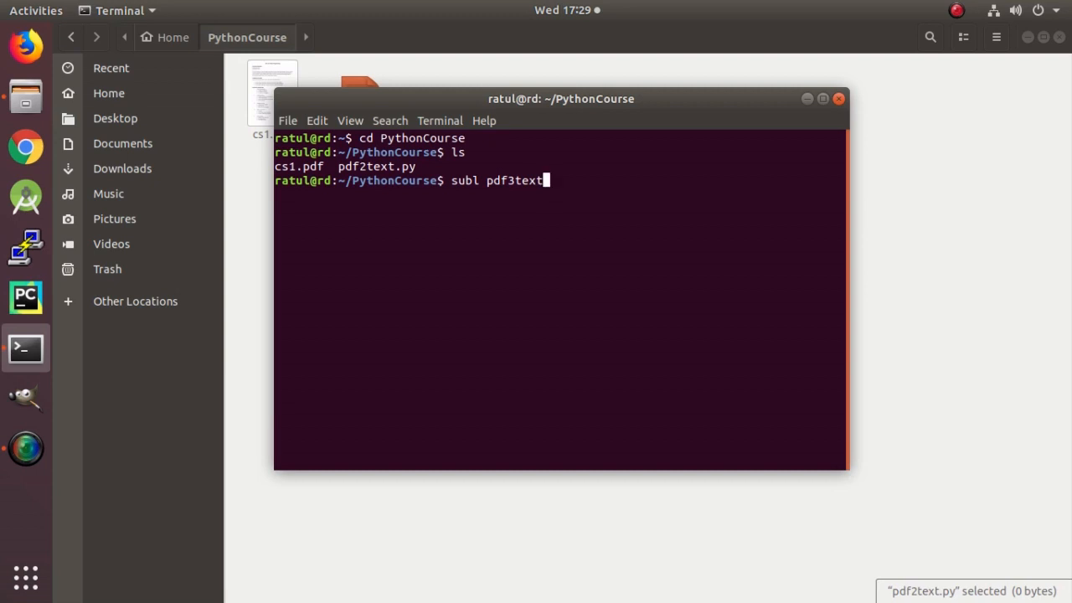
pyautogui.press('Return')
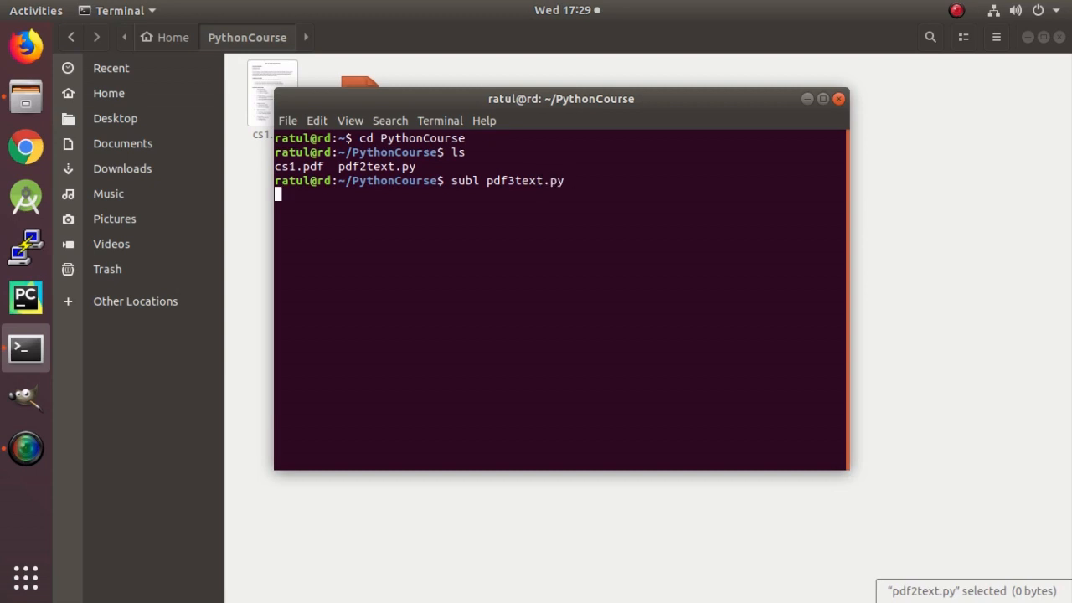
pyautogui.press('Return')
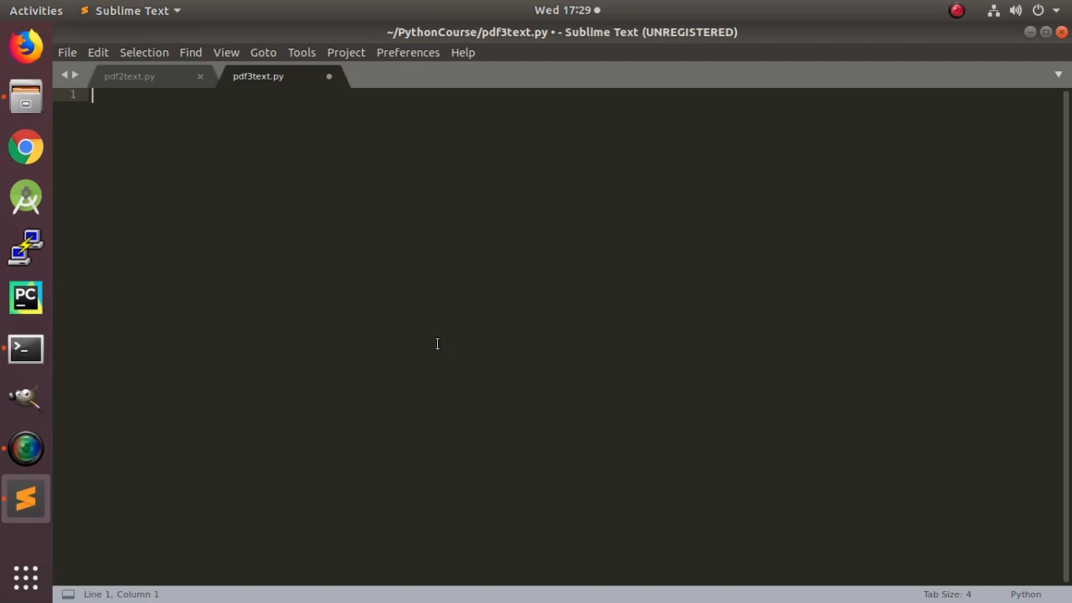
# Close pdf2text.py and paste the pytesseract OCR script for cs1.pdf into pdf3text.py
pyautogui.click(199, 76)
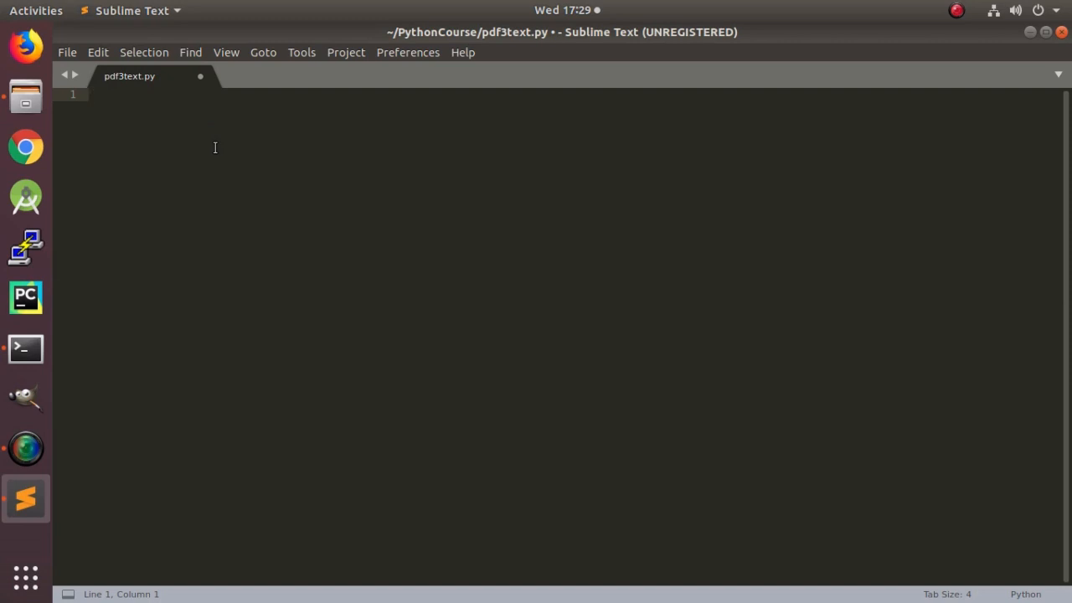
pyautogui.click(92, 94)
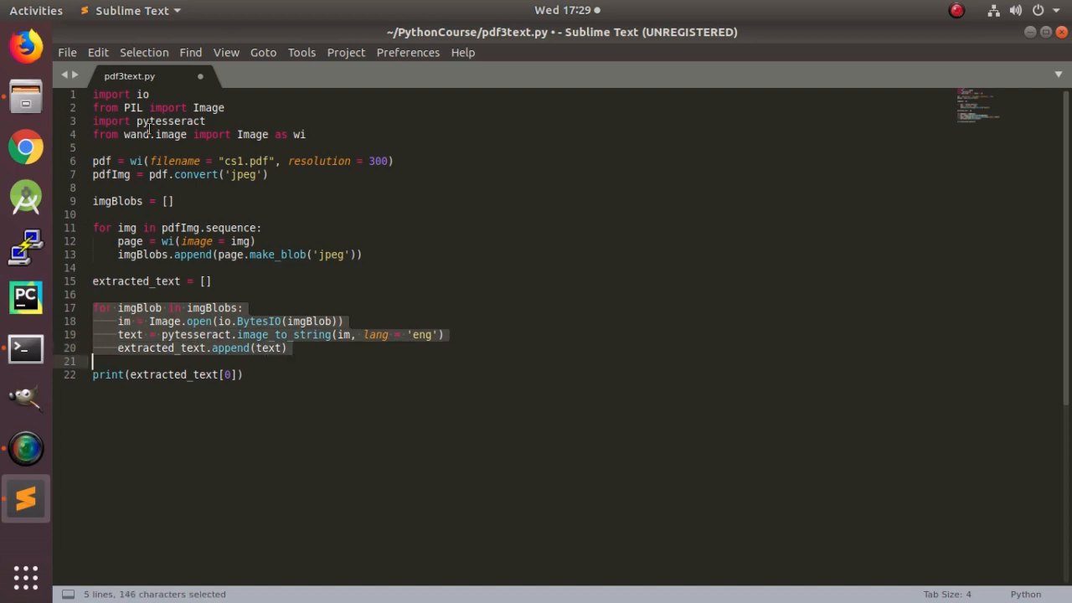
pyautogui.click(288, 174)
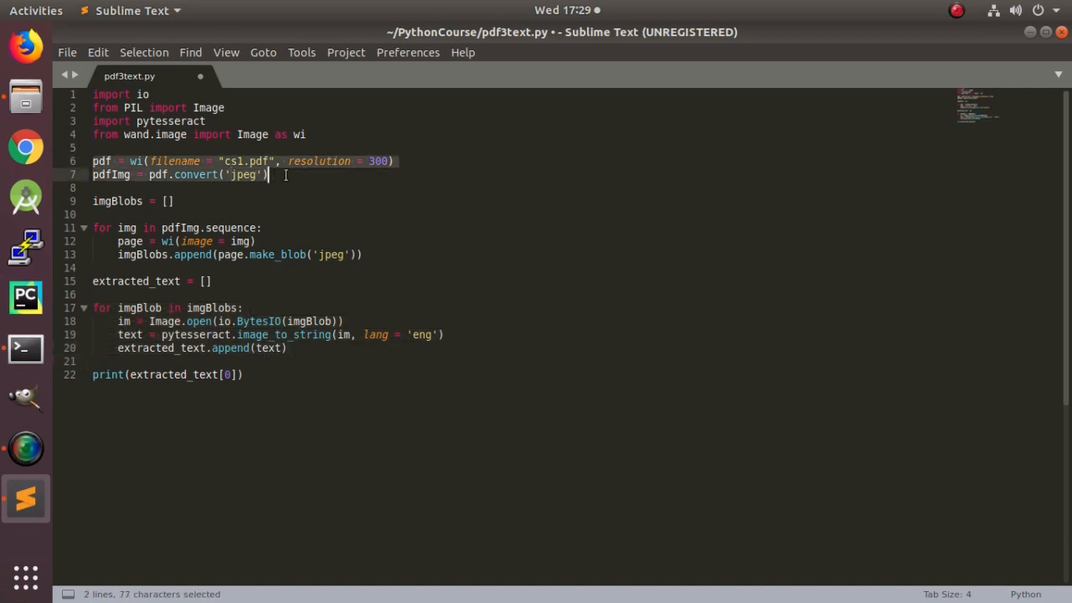
pyautogui.click(104, 161)
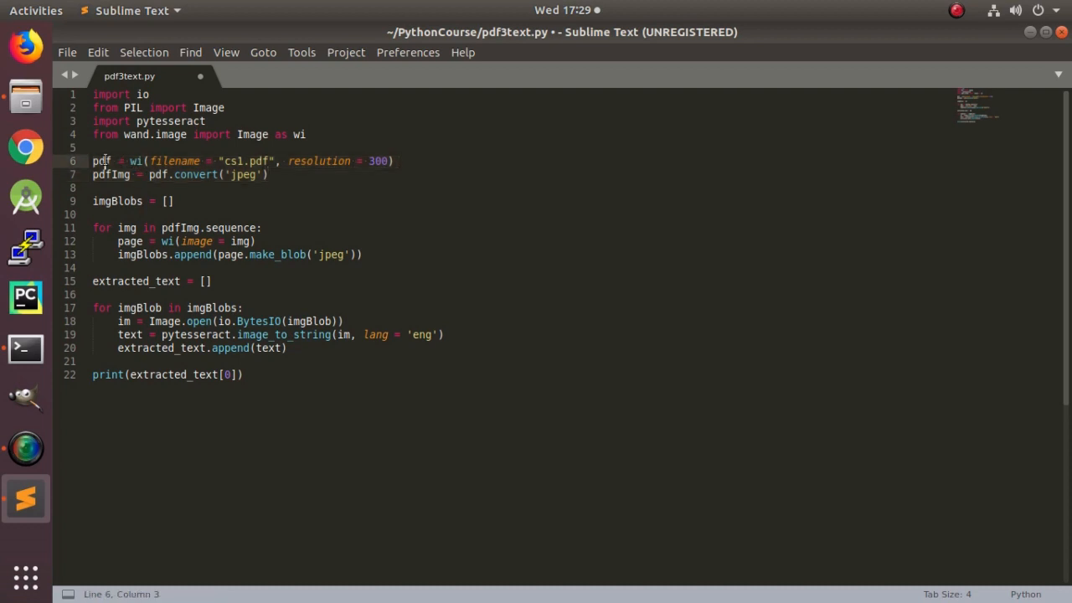
pyautogui.doubleClick(102, 161)
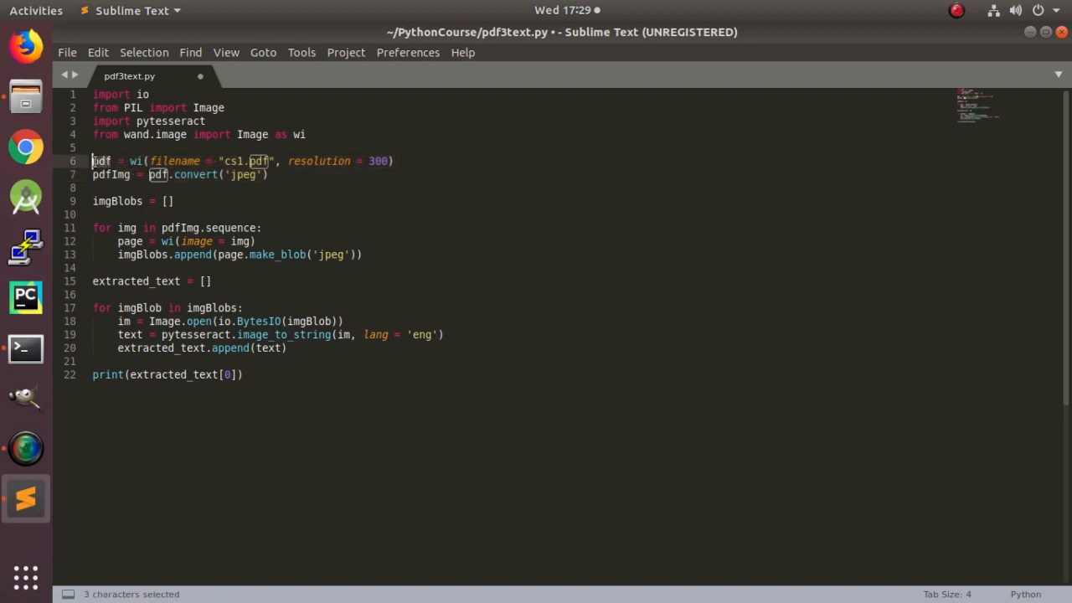
pyautogui.click(124, 161)
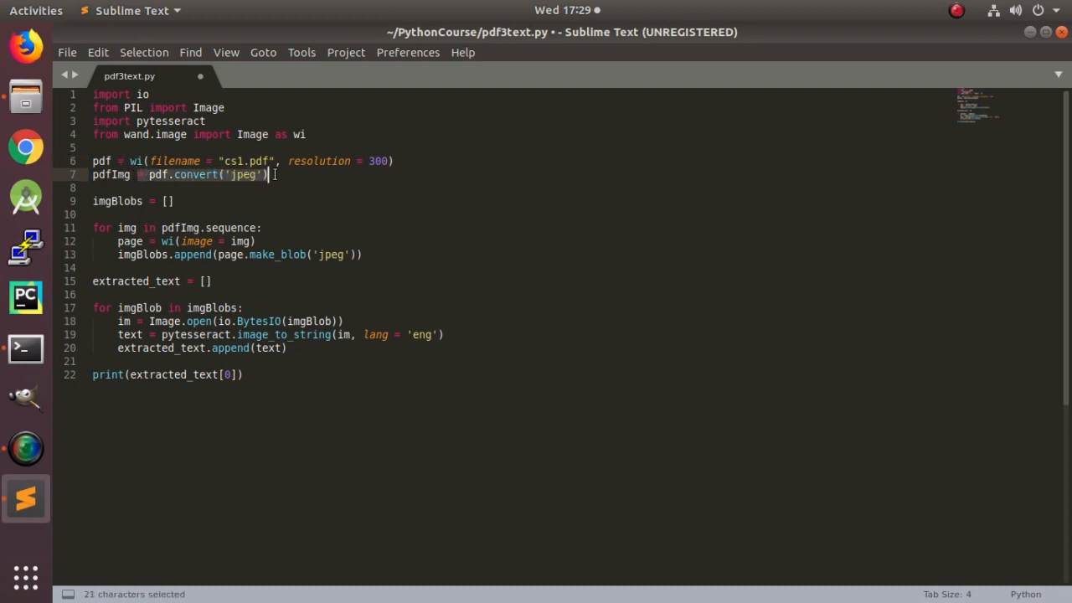
pyautogui.doubleClick(164, 322)
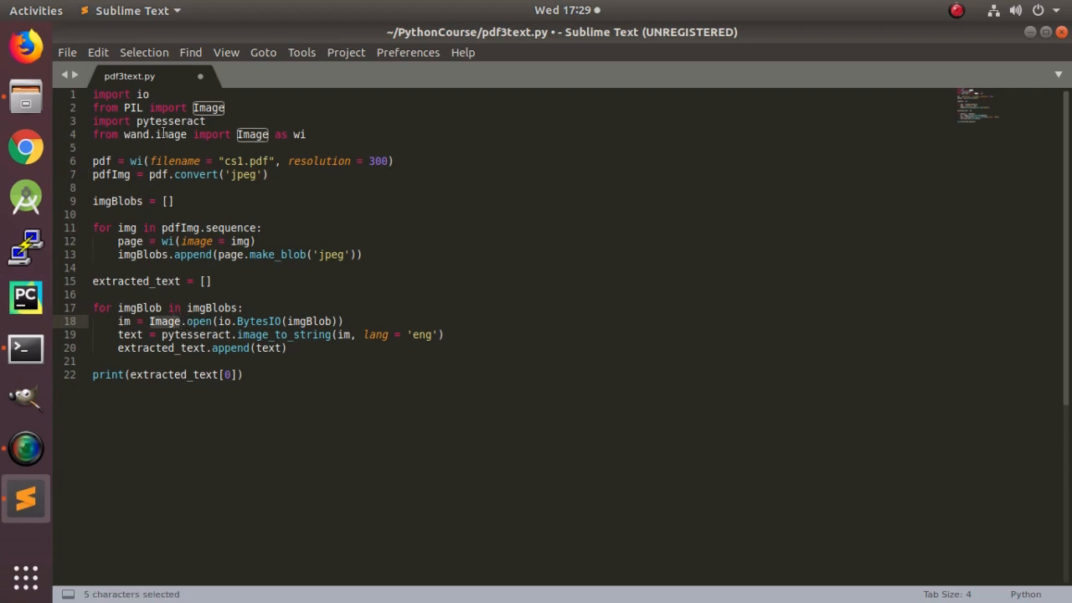
pyautogui.doubleClick(124, 322)
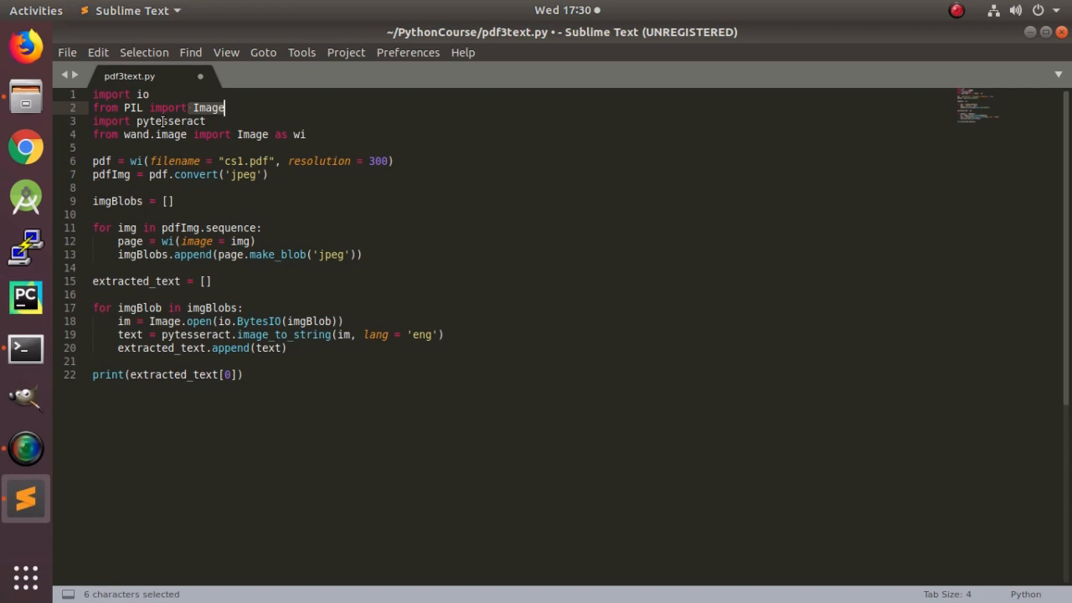
pyautogui.moveTo(159, 342)
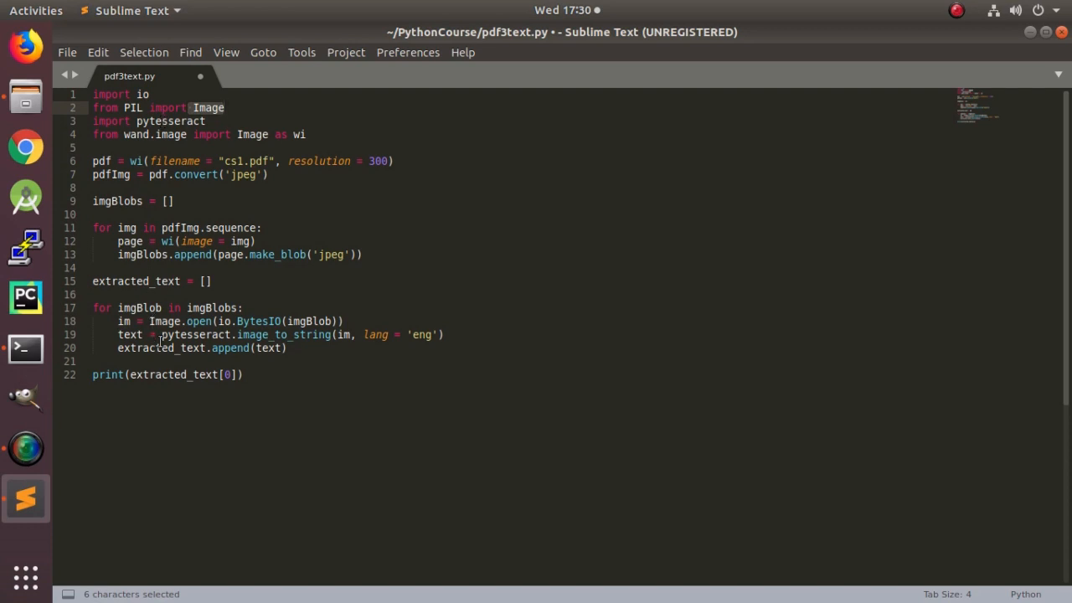
pyautogui.moveTo(130, 335); pyautogui.dragTo(338, 335)
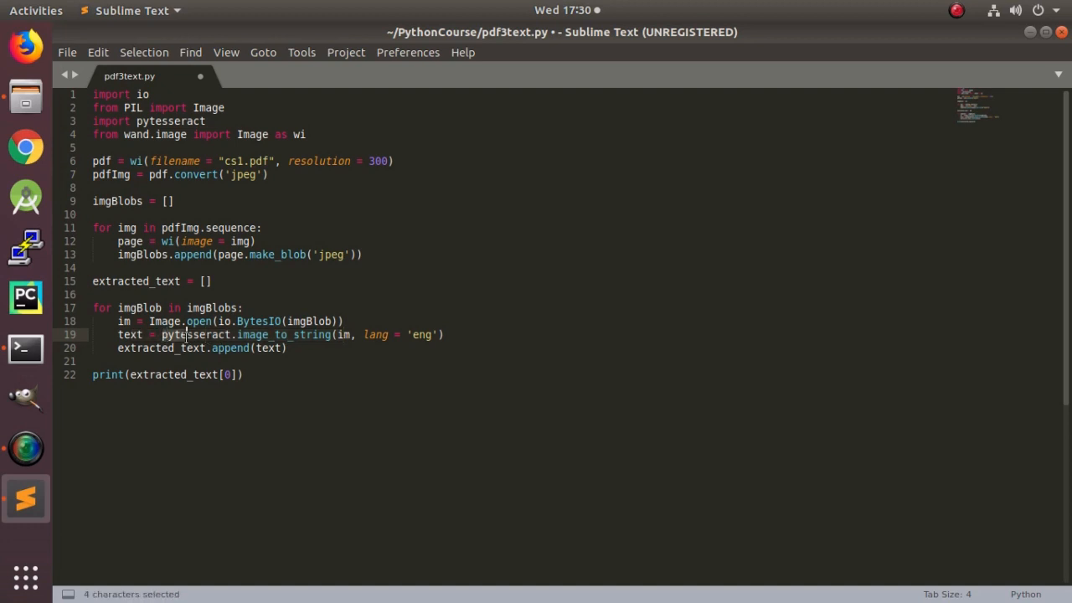
pyautogui.click(161, 347)
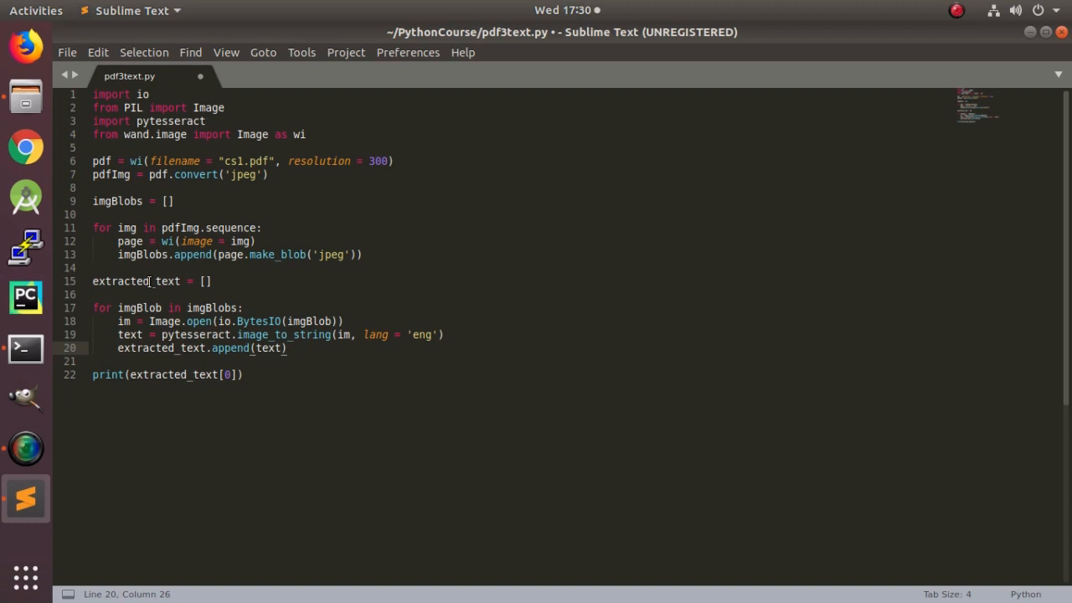
pyautogui.doubleClick(117, 201)
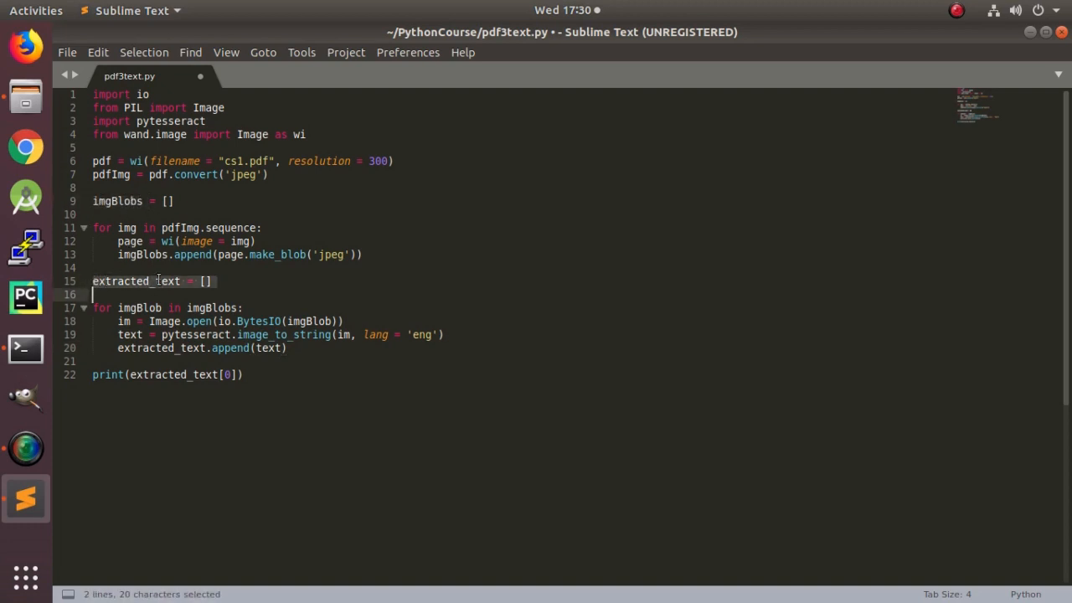
pyautogui.click(171, 201)
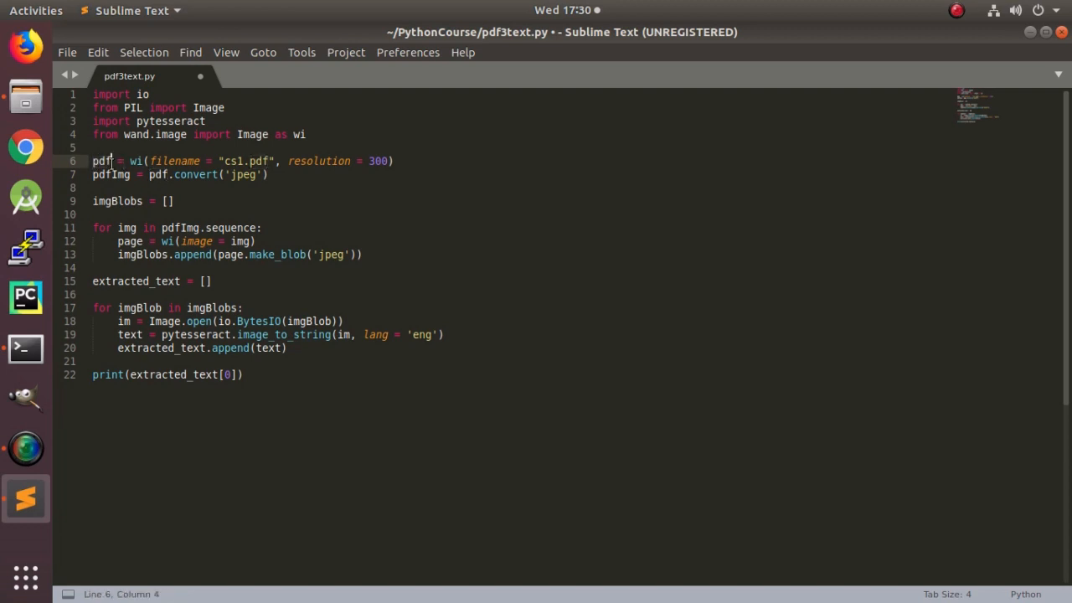
pyautogui.moveTo(110, 167)
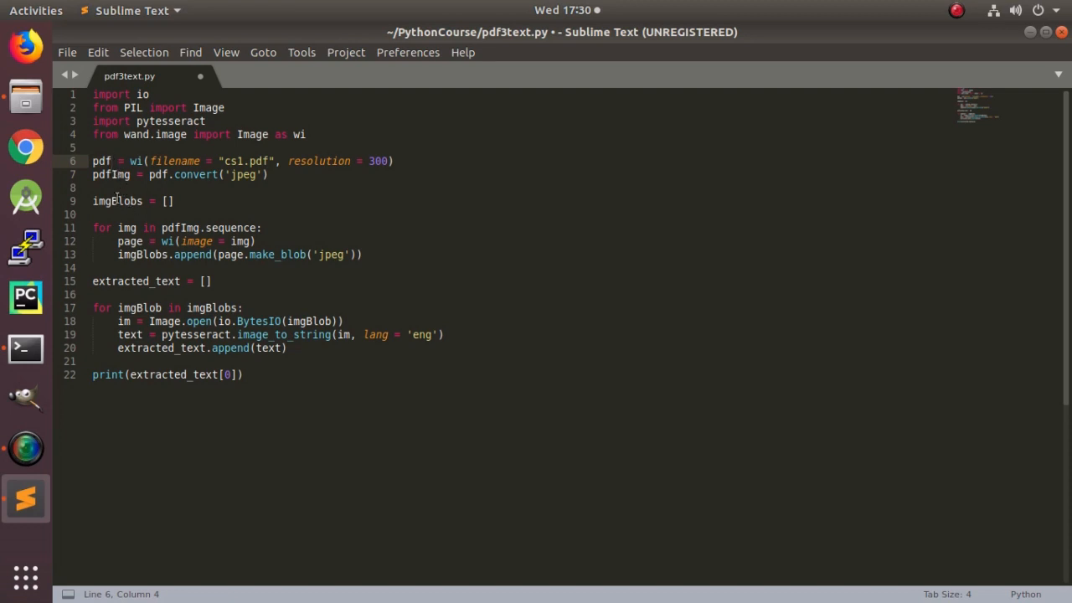
pyautogui.click(114, 161)
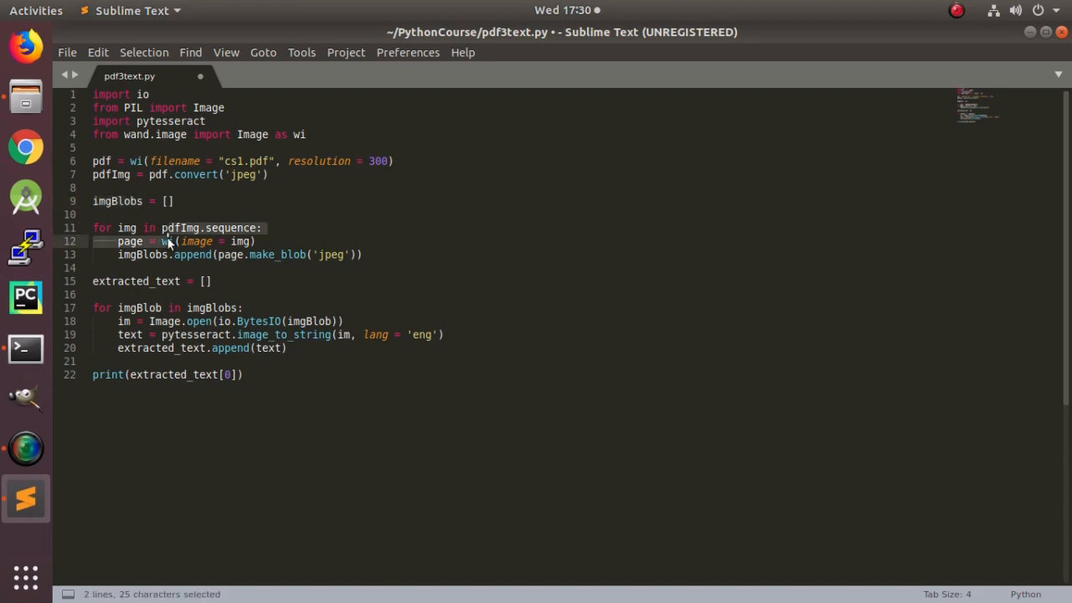
pyautogui.click(285, 255)
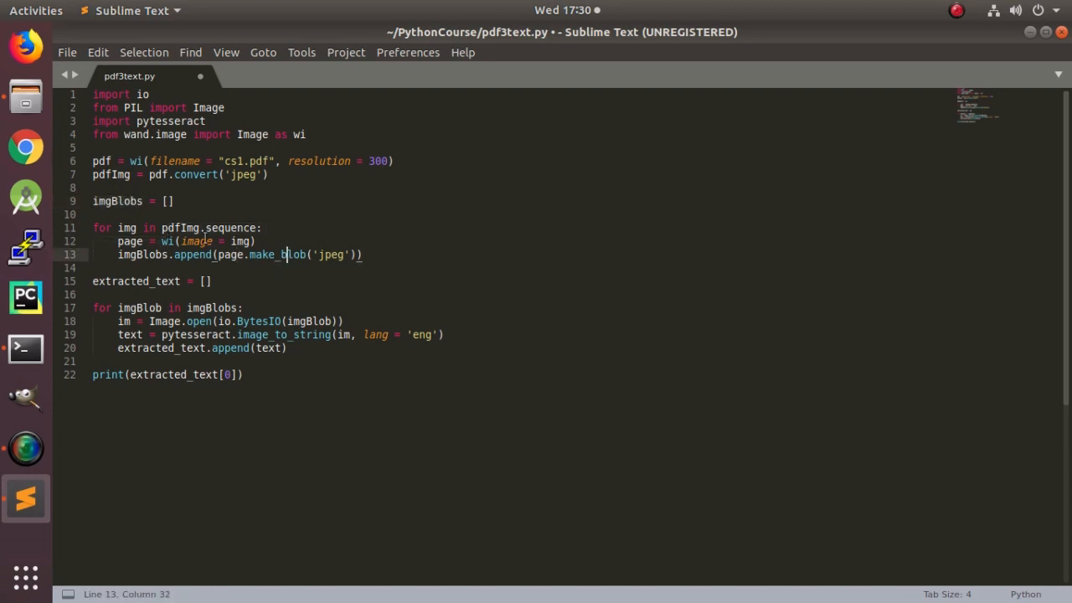
pyautogui.click(158, 242)
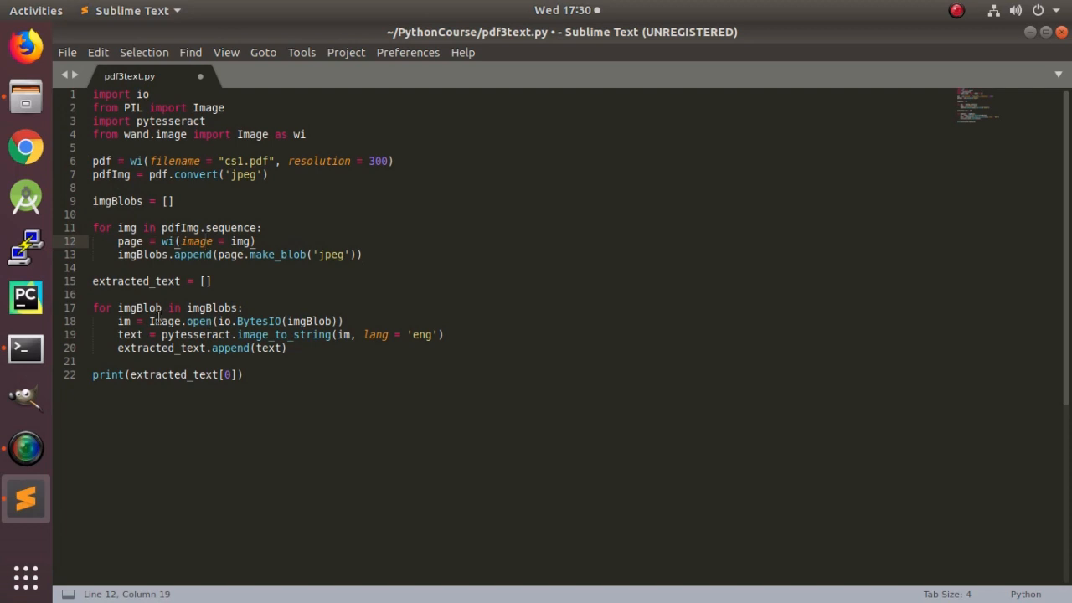
pyautogui.click(215, 322)
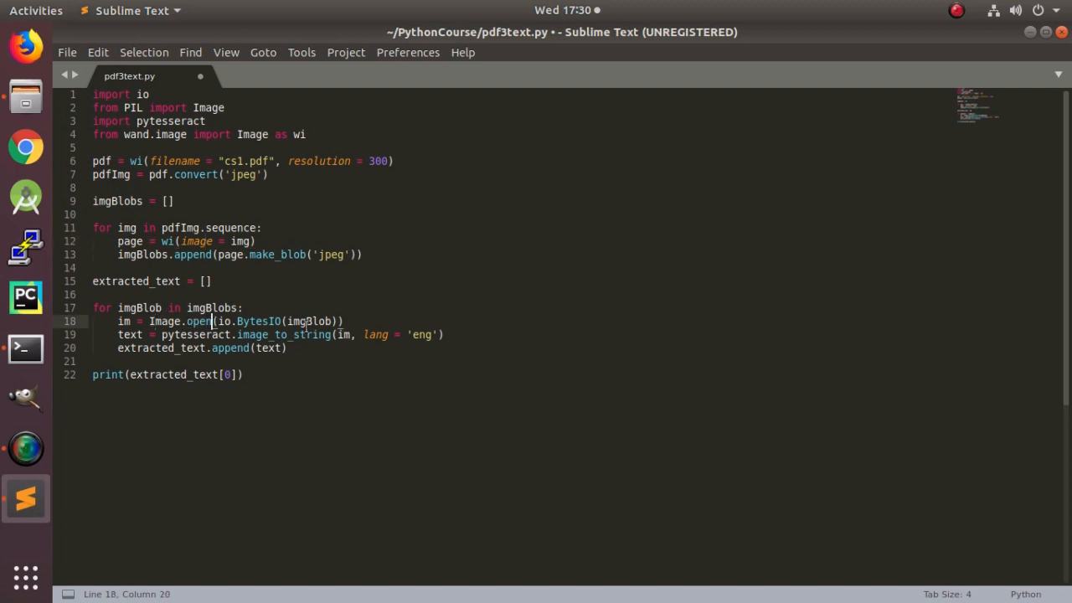
pyautogui.click(338, 322)
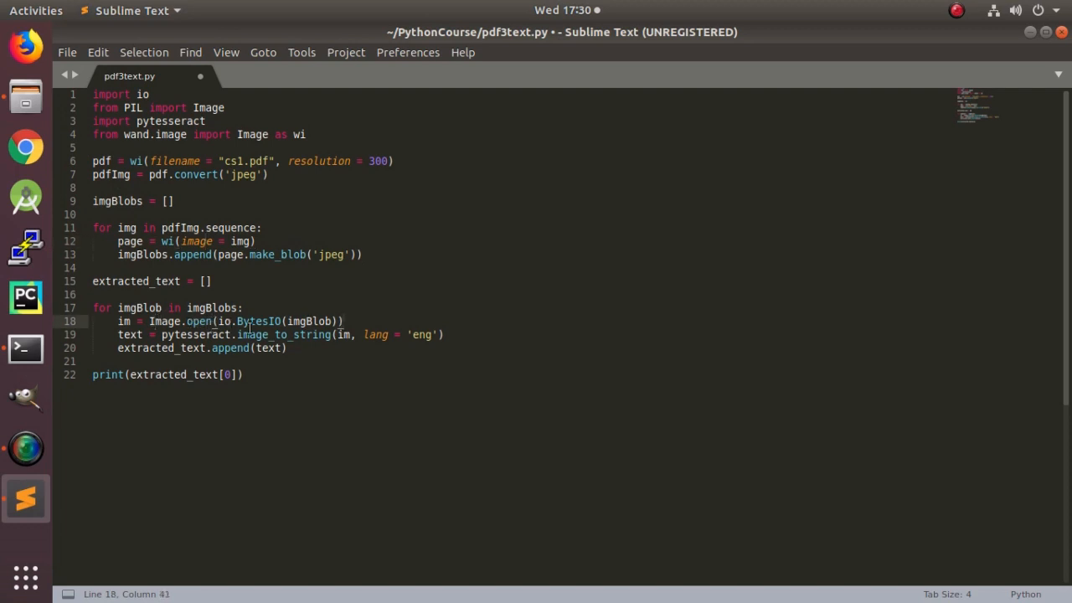
pyautogui.click(221, 321)
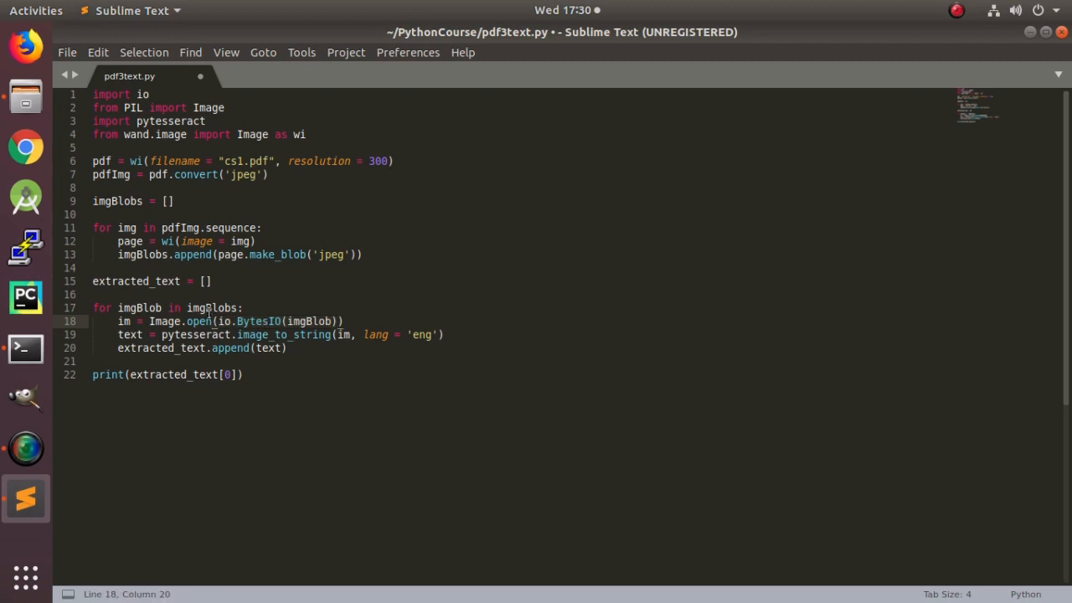
pyautogui.doubleClick(298, 321)
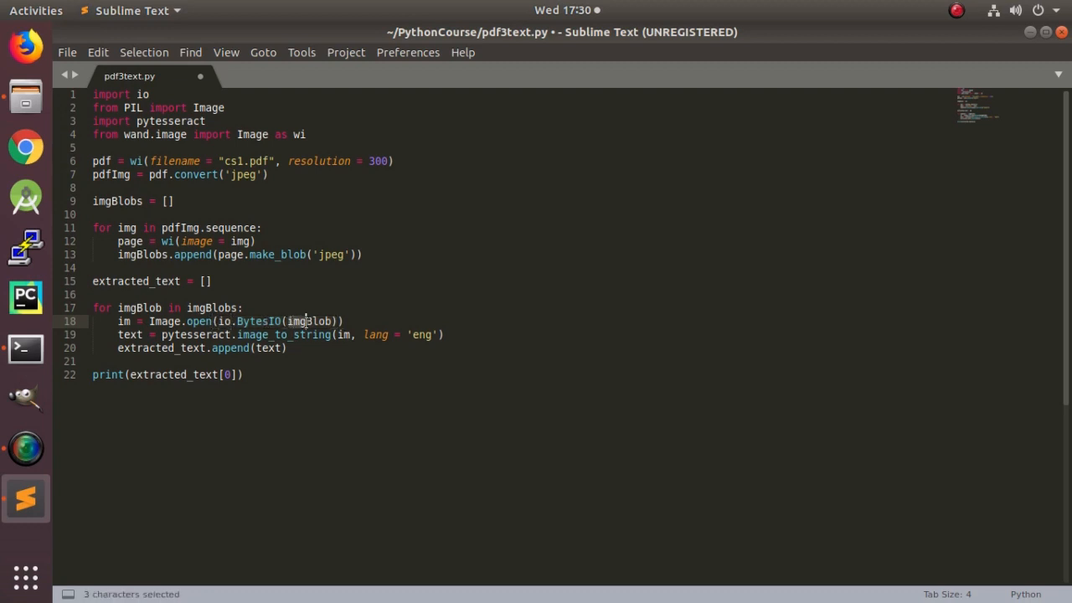
pyautogui.doubleClick(140, 308)
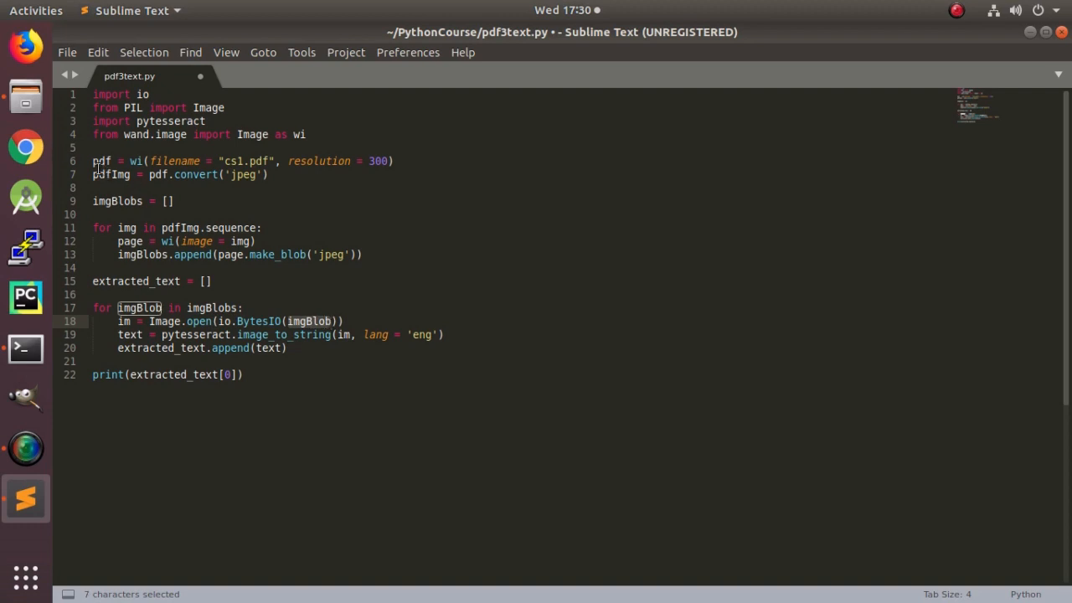
pyautogui.doubleClick(101, 160)
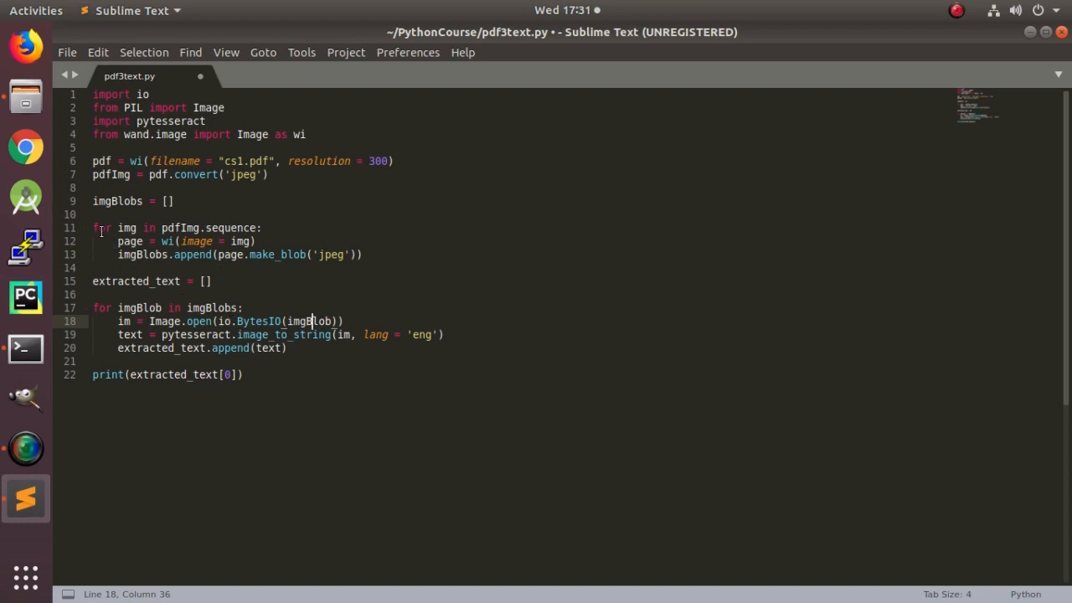
pyautogui.moveTo(92, 228); pyautogui.dragTo(361, 254)
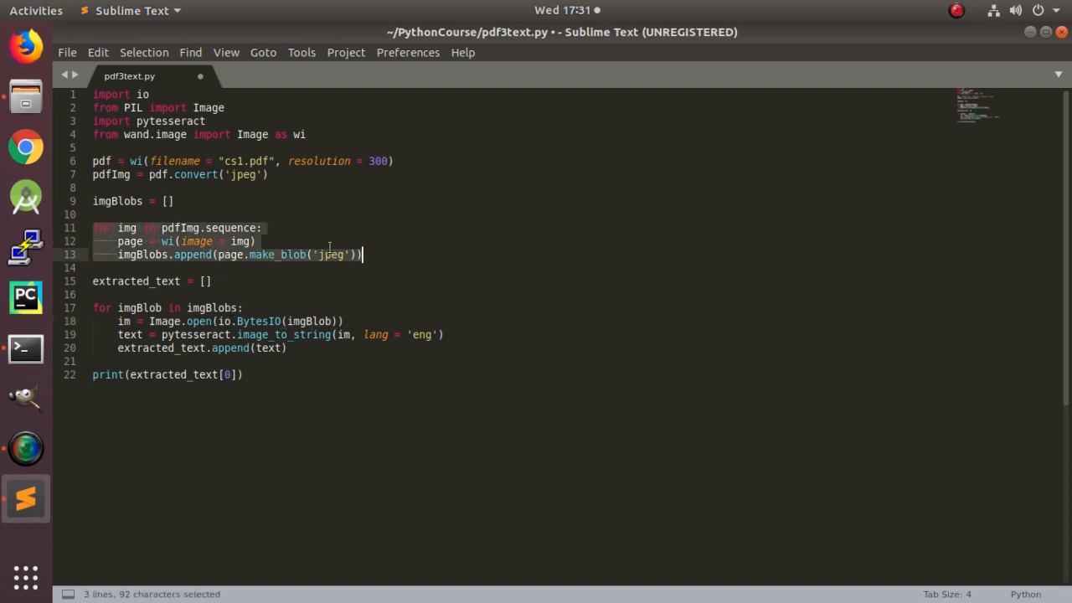
pyautogui.click(174, 201)
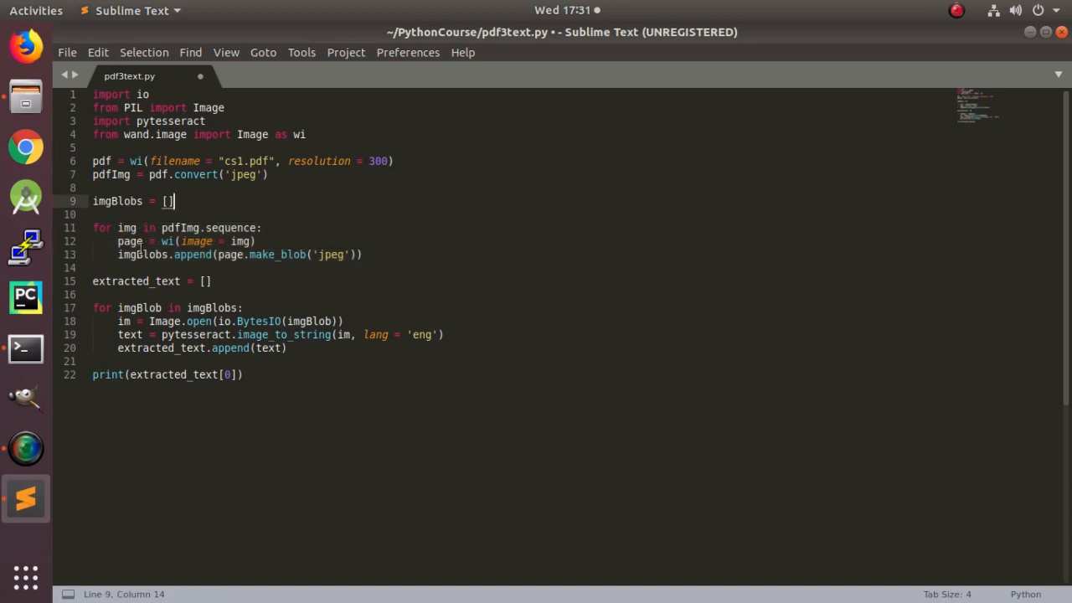
pyautogui.click(151, 295)
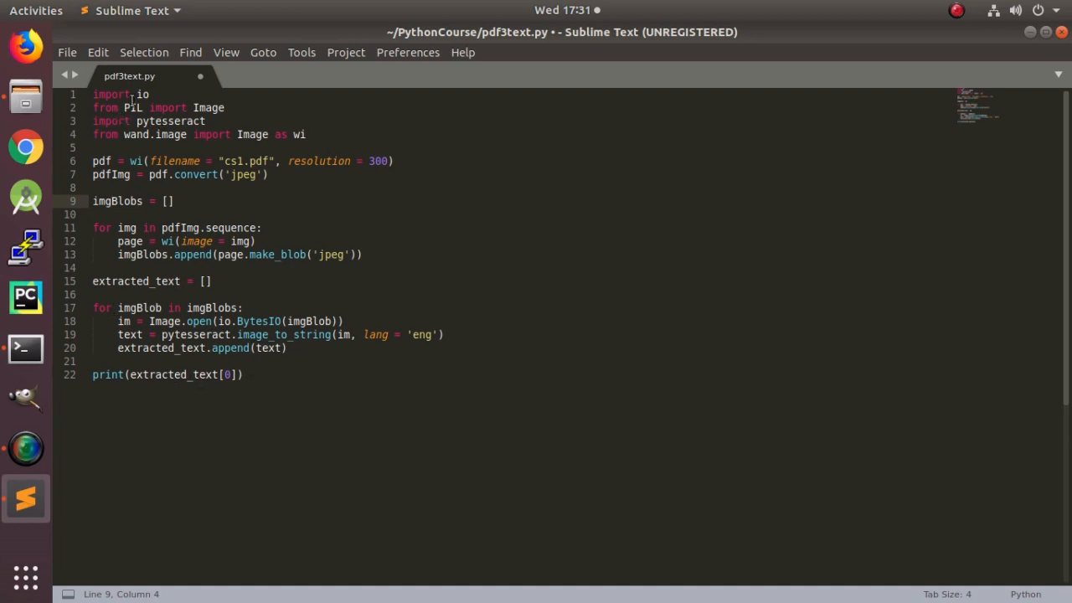
pyautogui.click(93, 94)
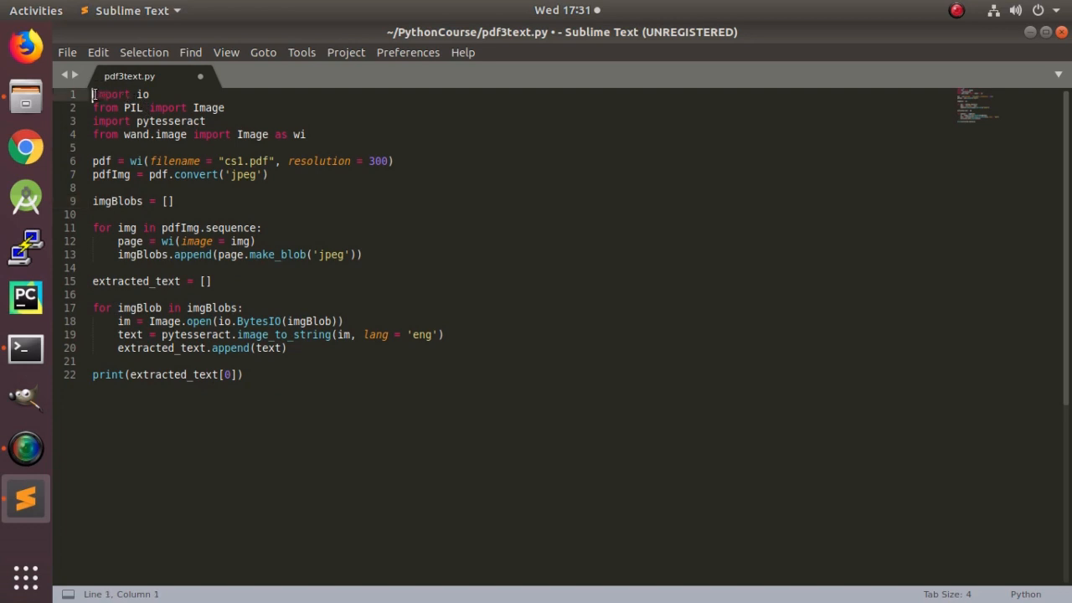
pyautogui.press('ctrl+a')
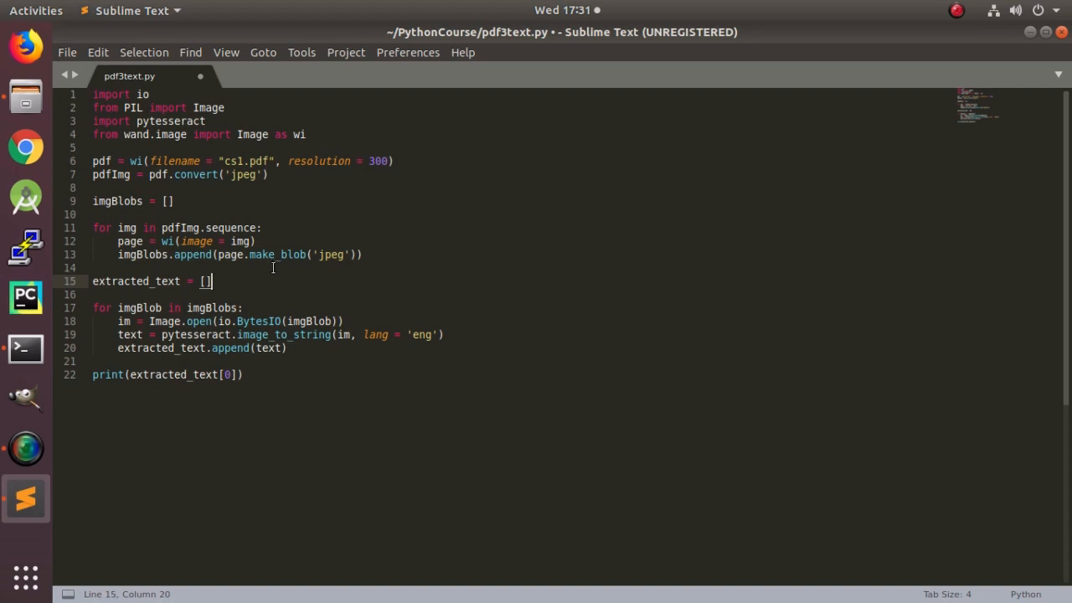
pyautogui.moveTo(640, 56)
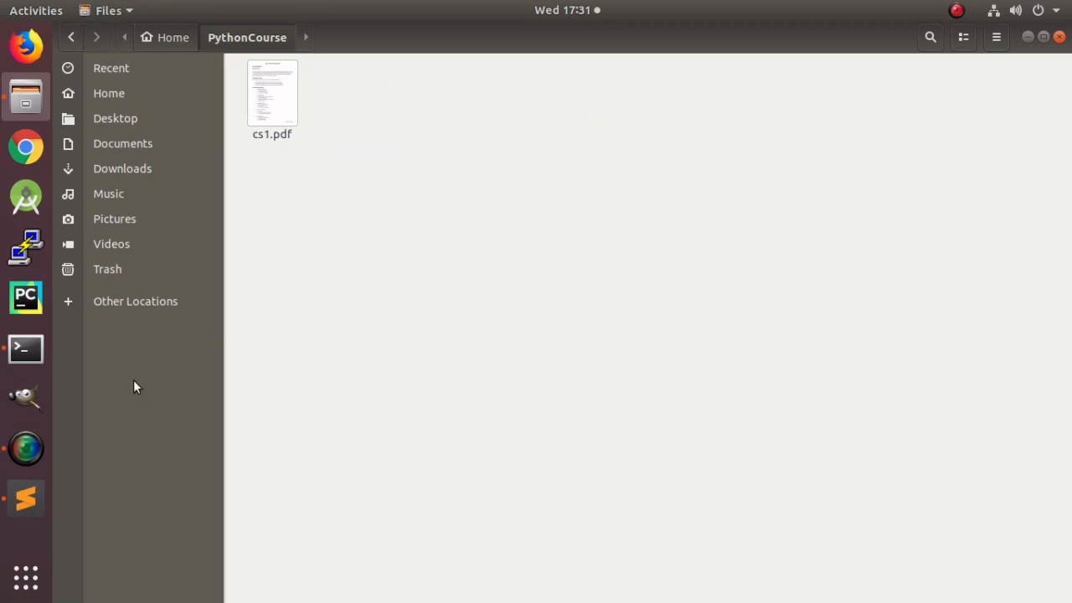
# Save pdf3text.py with Ctrl+S and start the build run of the OCR script with Ctrl+B
pyautogui.click(25, 499)
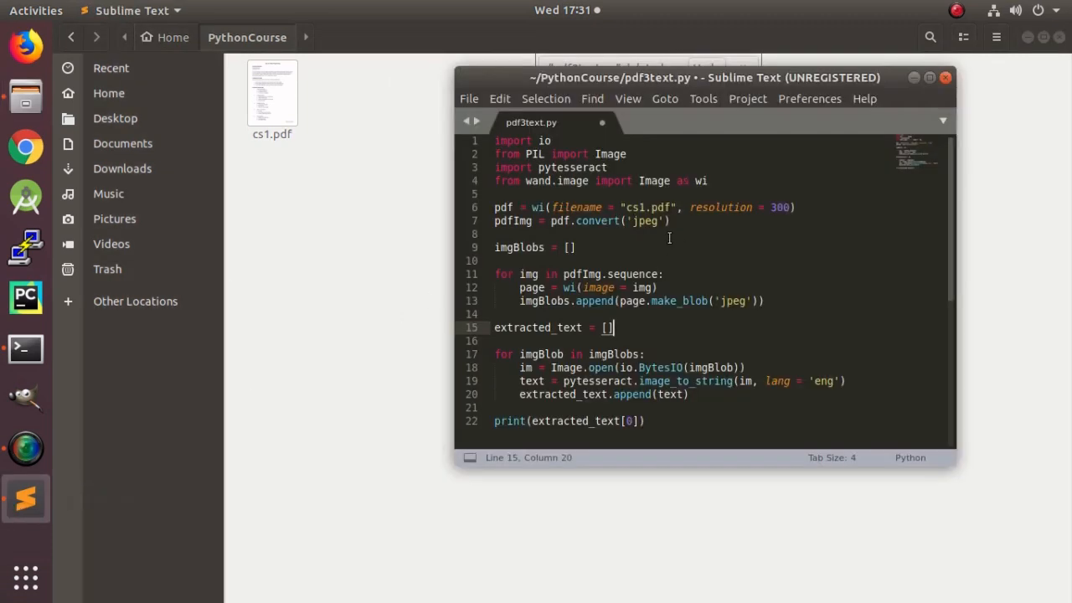
pyautogui.press('ctrl+s')
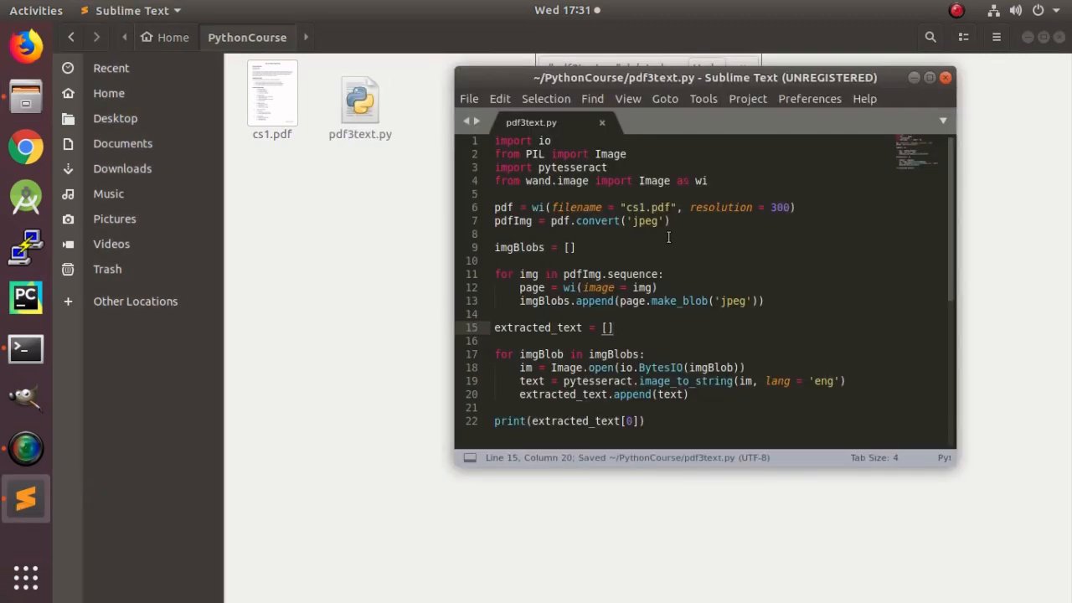
pyautogui.press('ctrl+b')
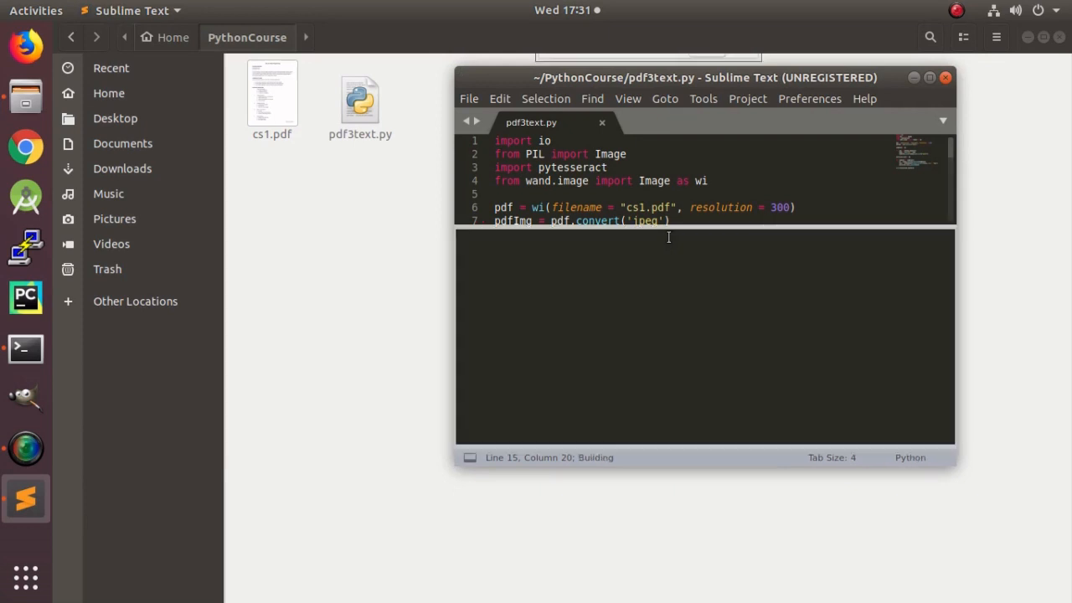
pyautogui.moveTo(654, 121)
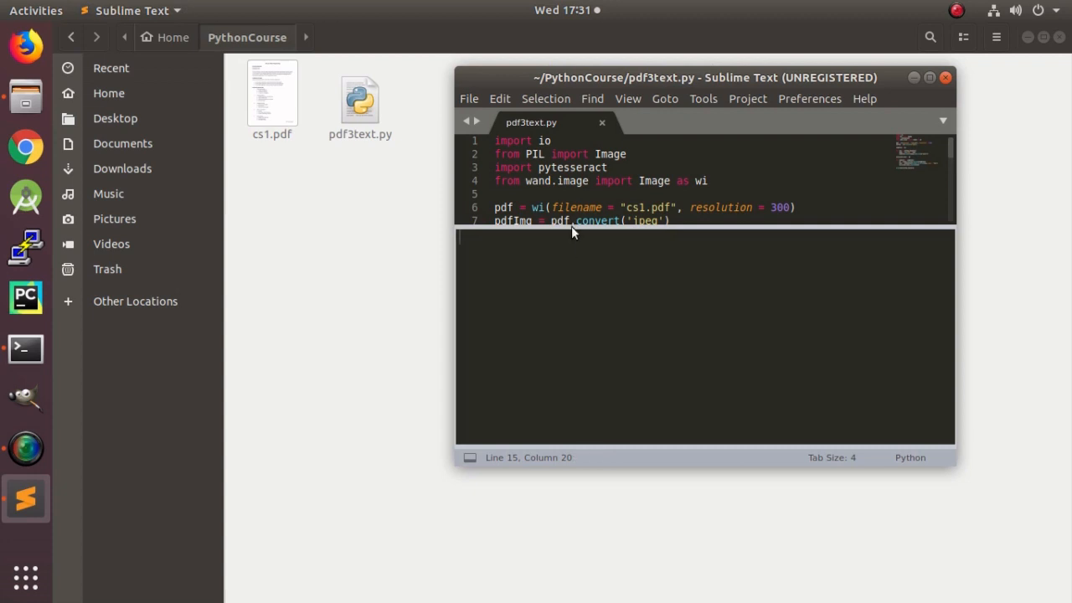
pyautogui.scroll(-3)
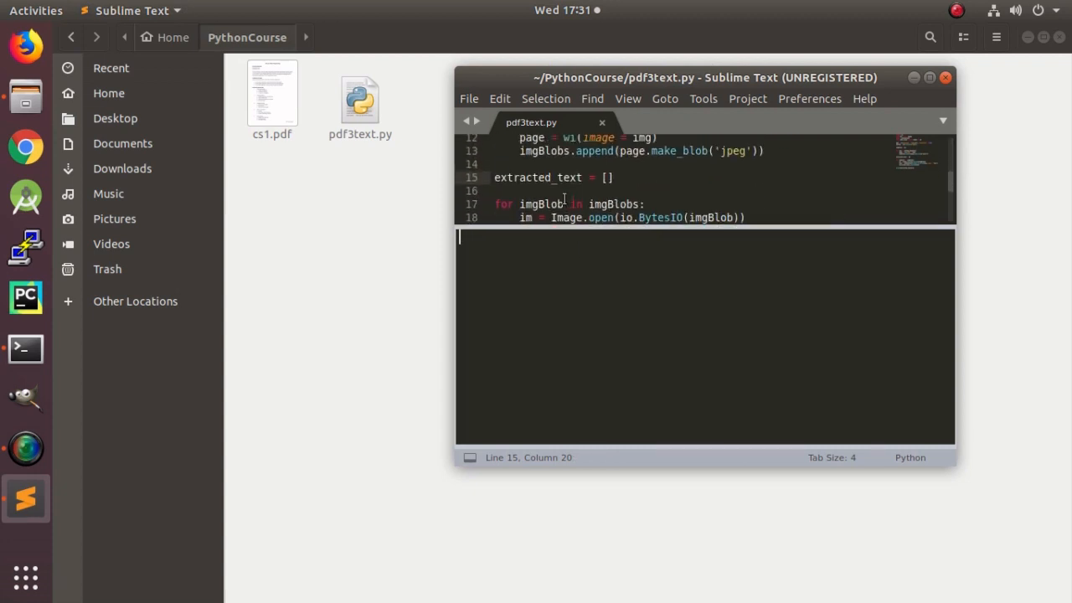
pyautogui.scroll(3)
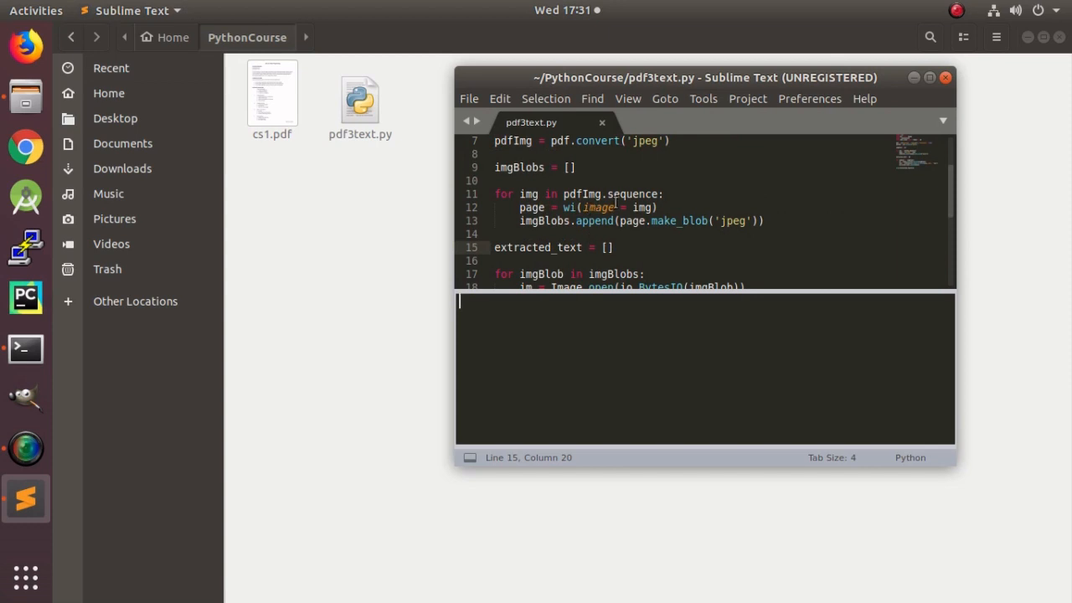
pyautogui.scroll(-3)
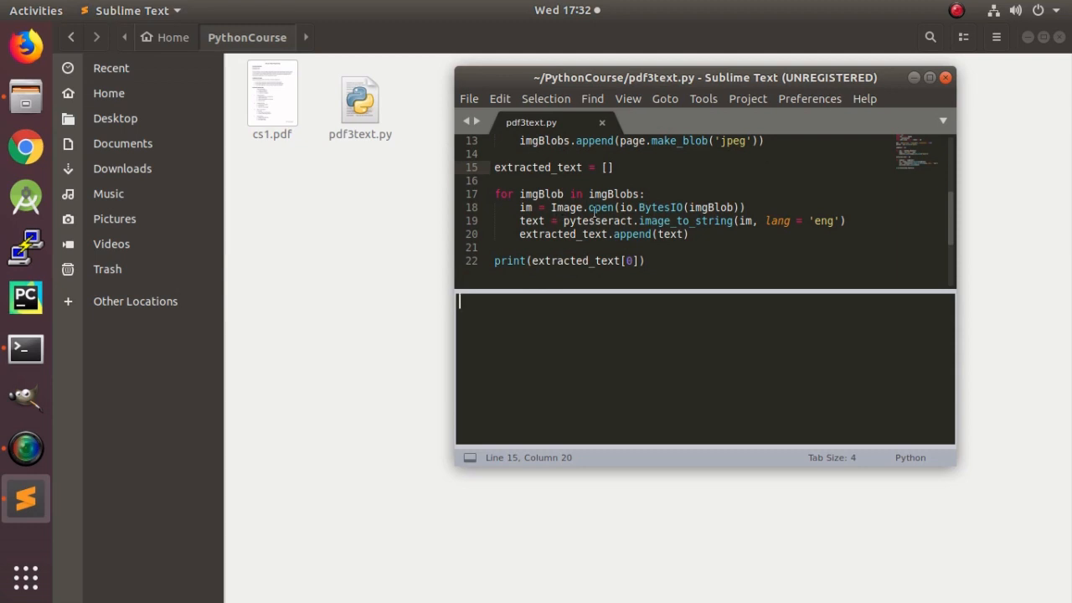
# Inspect the pytesseract call and scroll the build panel showing the CSC 121 course description text
pyautogui.press('ctrl+b')
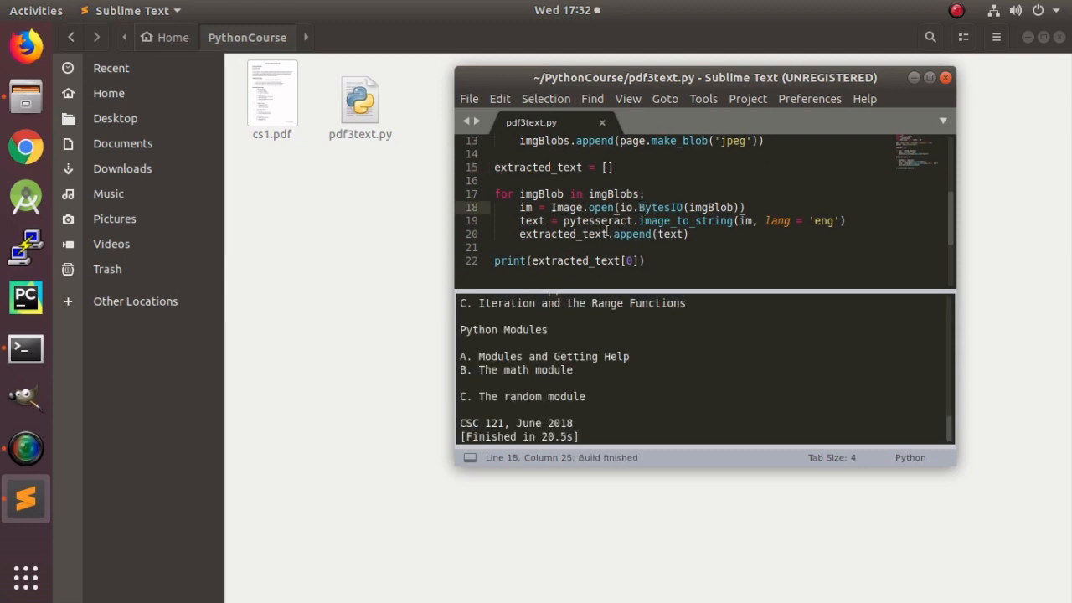
pyautogui.doubleClick(599, 221)
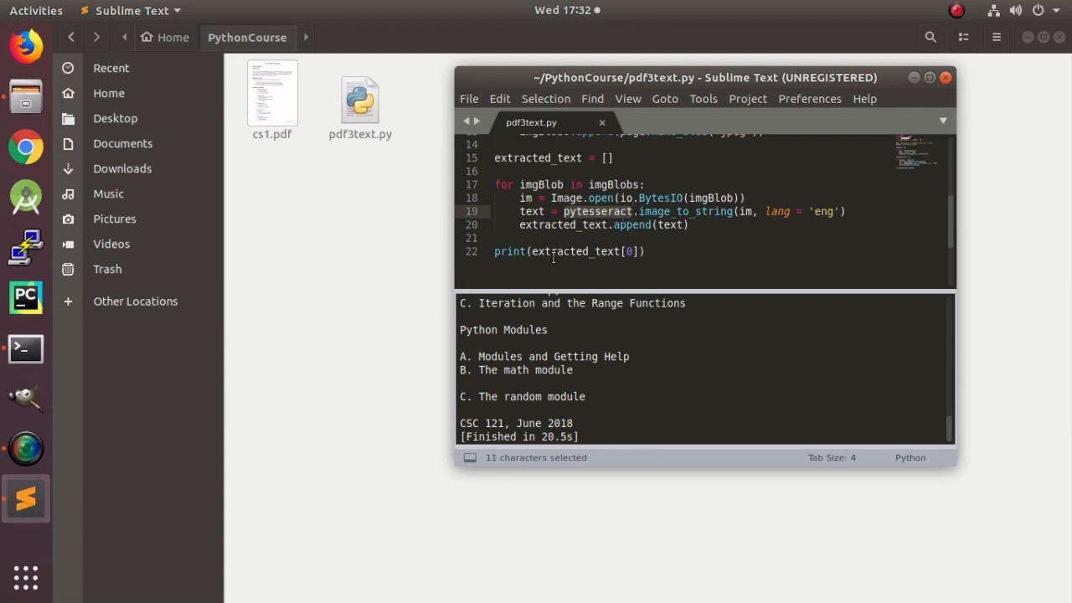
pyautogui.scroll(3)
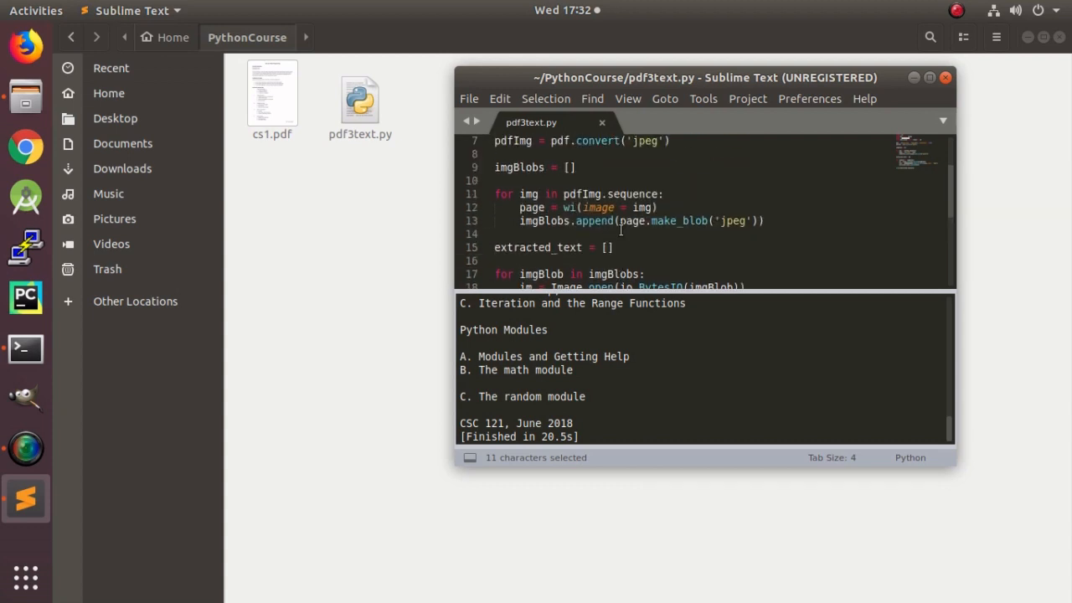
pyautogui.scroll(-3)
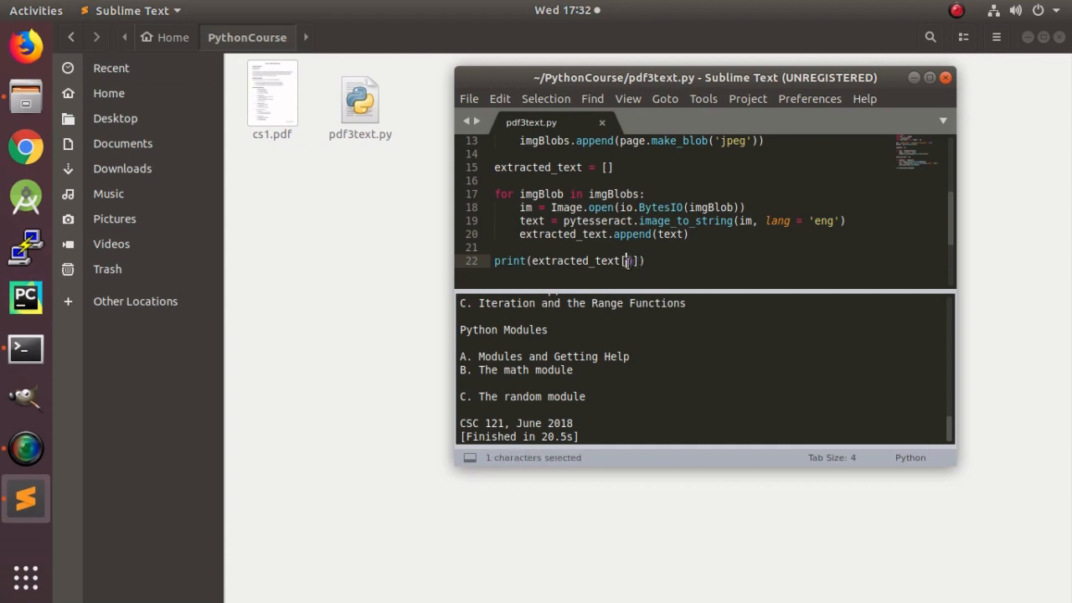
pyautogui.write('0')
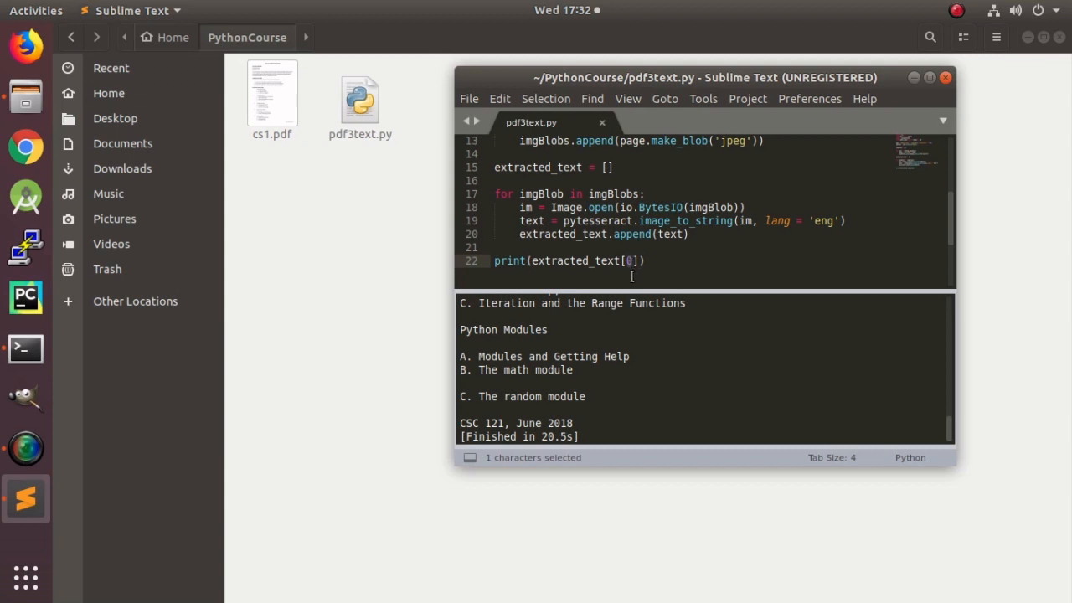
pyautogui.scroll(3)
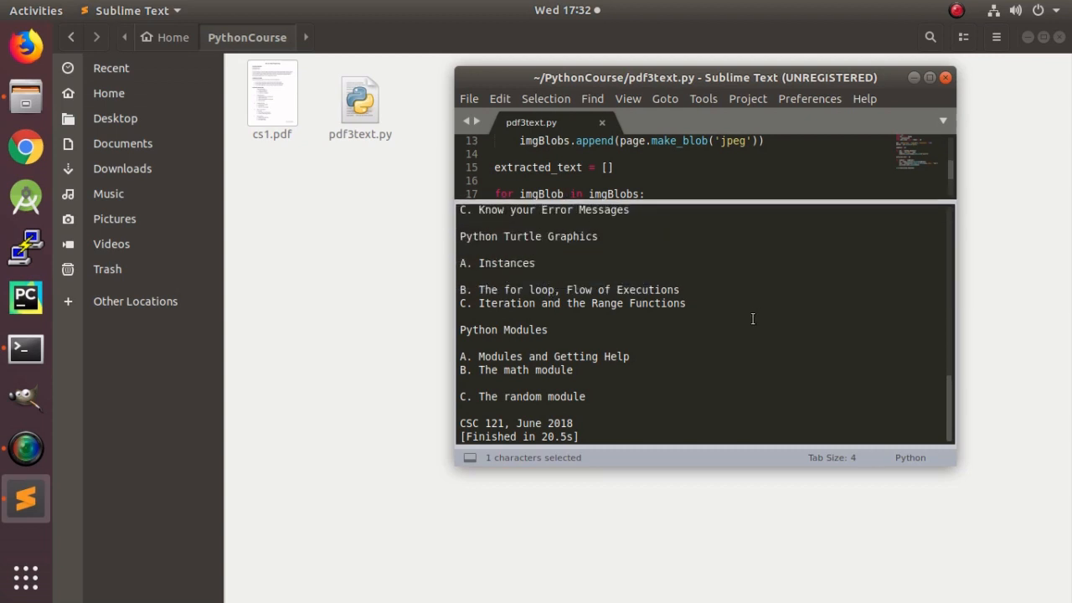
pyautogui.scroll(3)
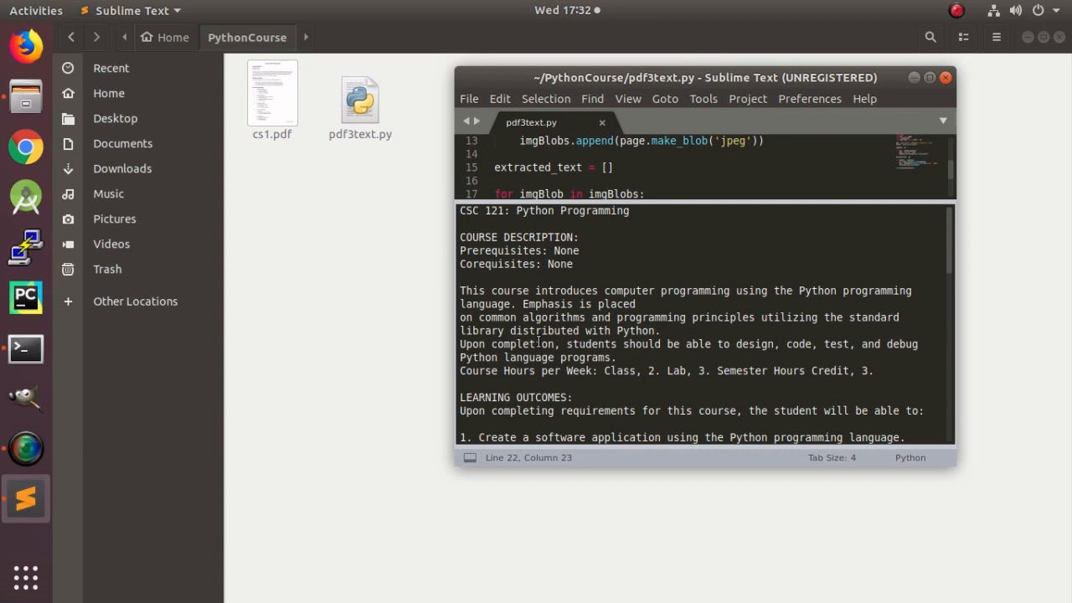
# Scroll the extracted output through the learning outcomes and outline of instruction
pyautogui.click(459, 278)
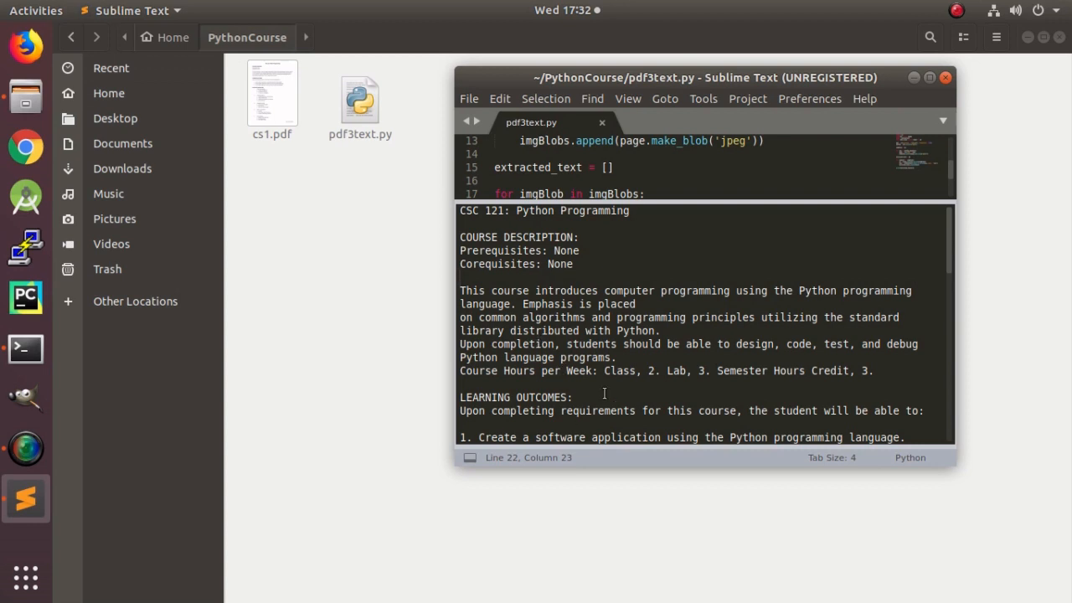
pyautogui.moveTo(578, 273)
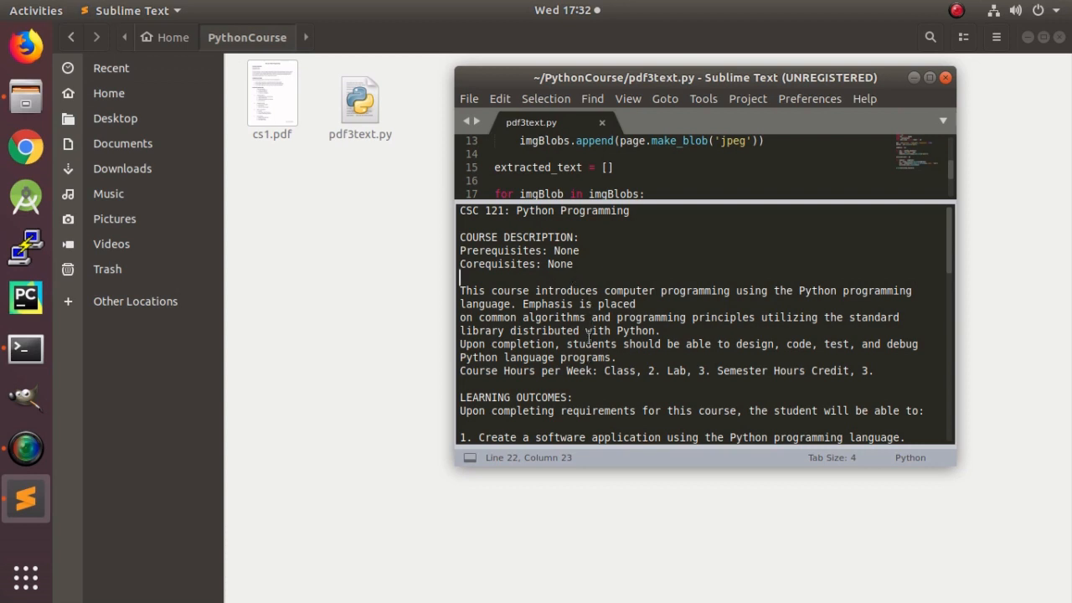
pyautogui.scroll(-3)
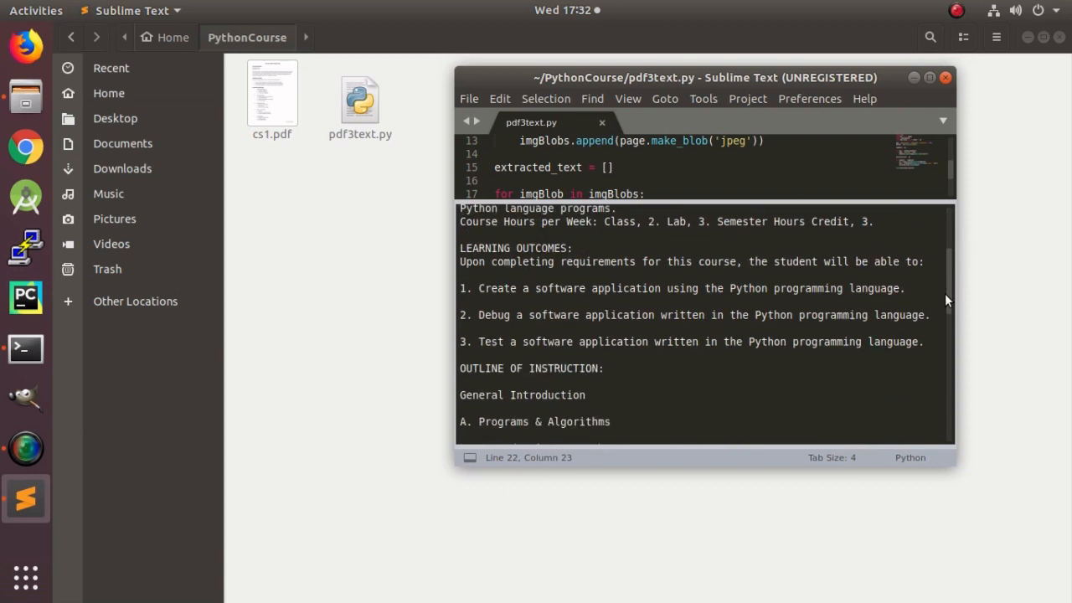
pyautogui.scroll(-3)
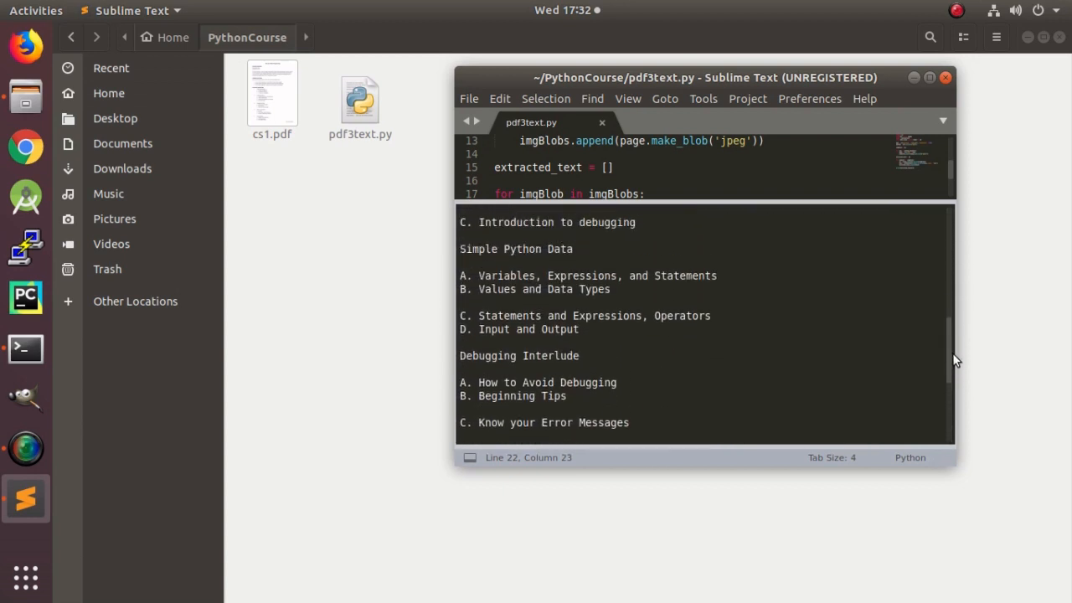
pyautogui.scroll(3)
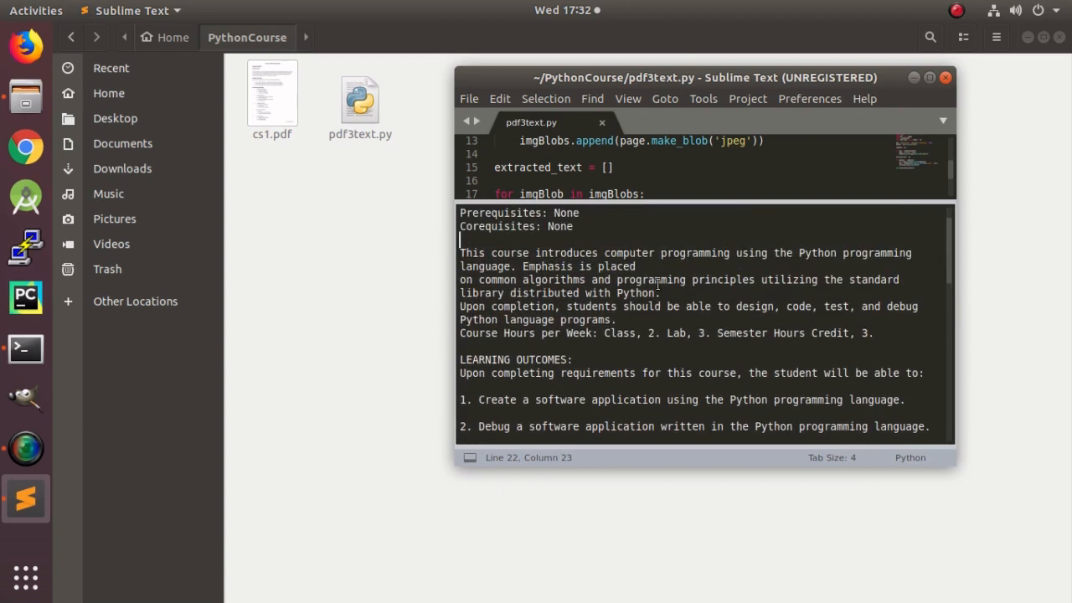
pyautogui.scroll(-3)
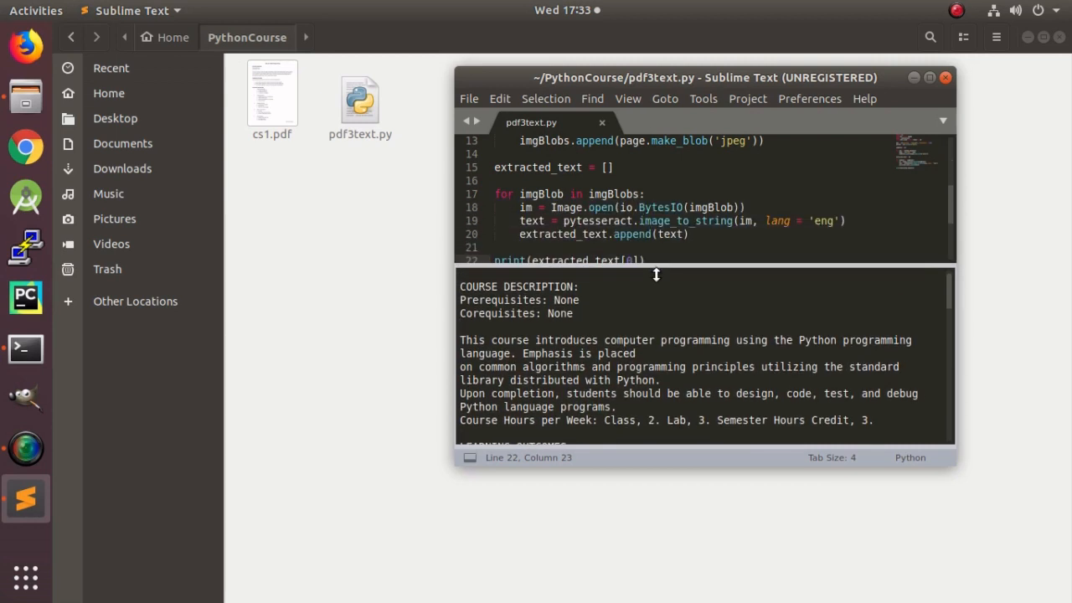
pyautogui.scroll(3)
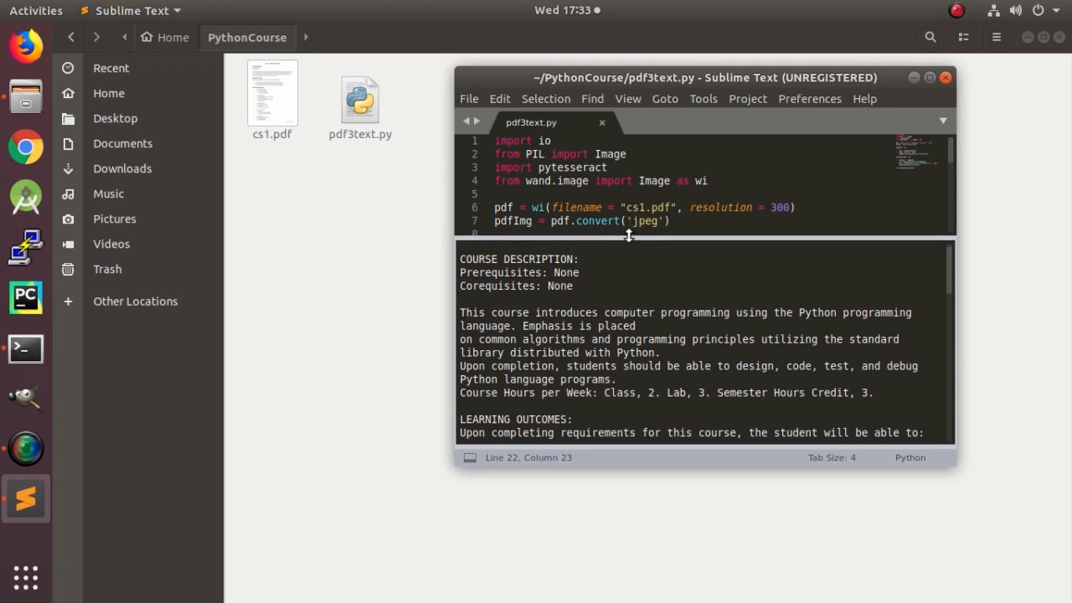
# Drag the editor/output divider down so the script shows above the output
pyautogui.moveTo(629, 238); pyautogui.dragTo(643, 338)
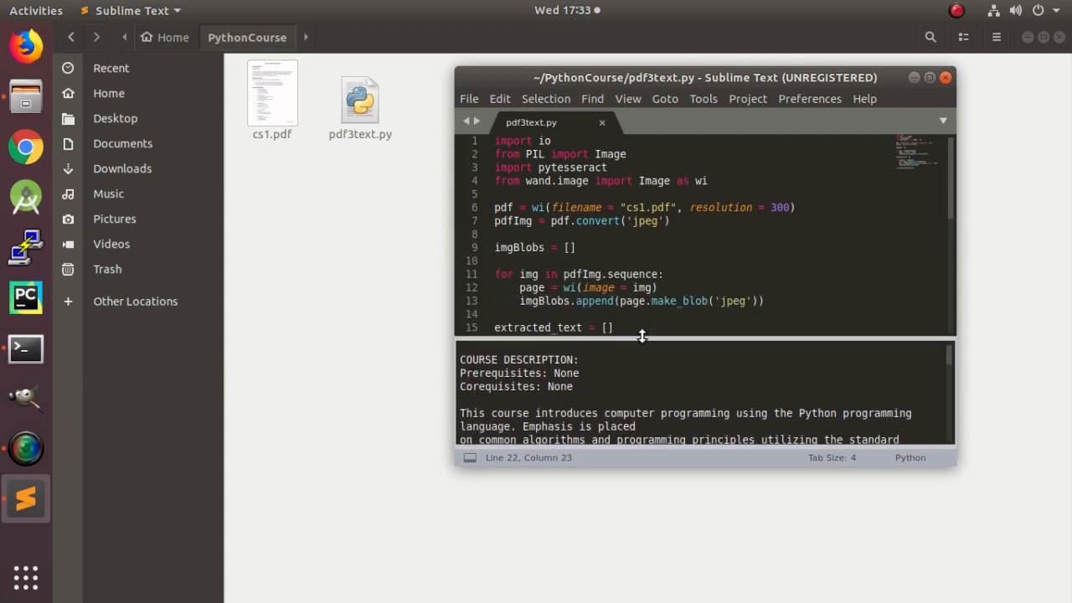